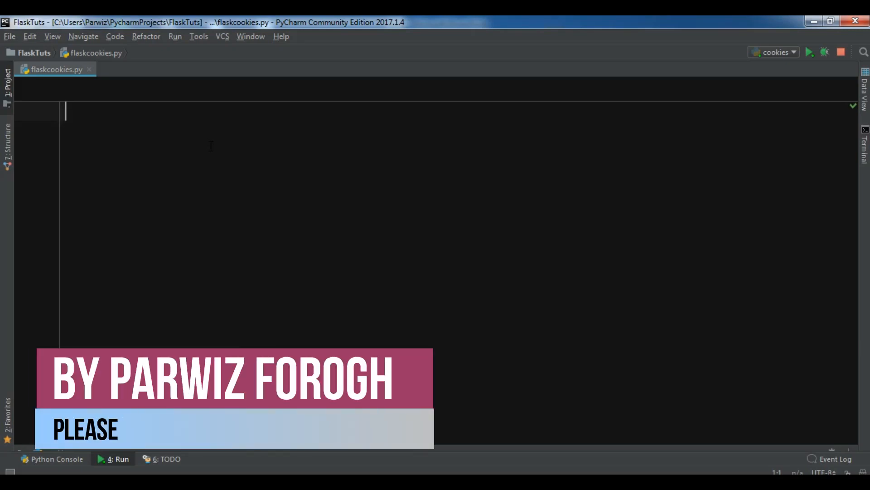
type("from flask import Flask")
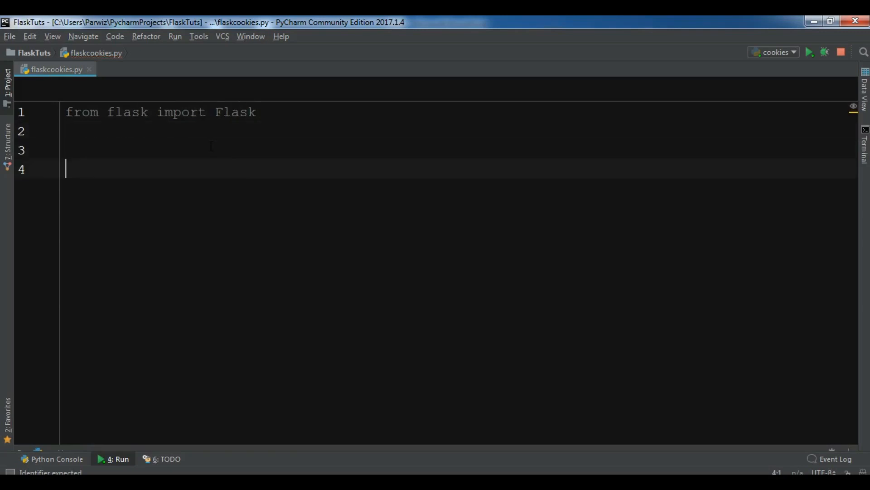
type("app = F")
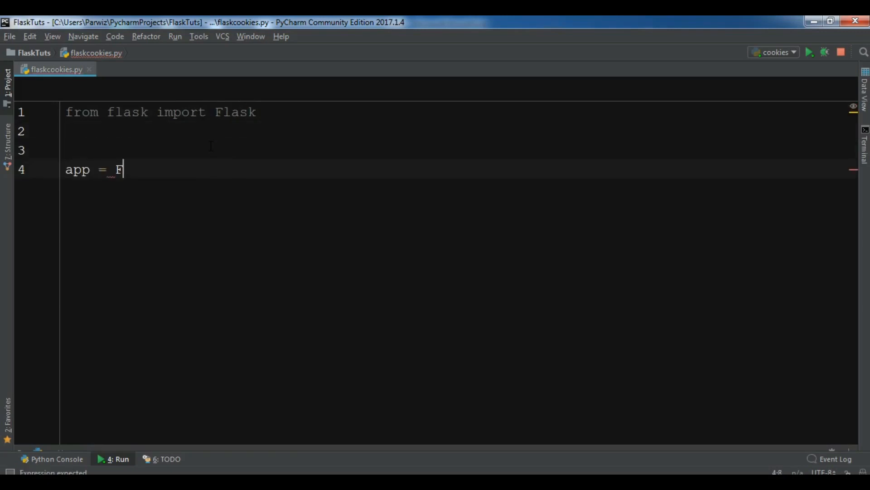
type("lask(")
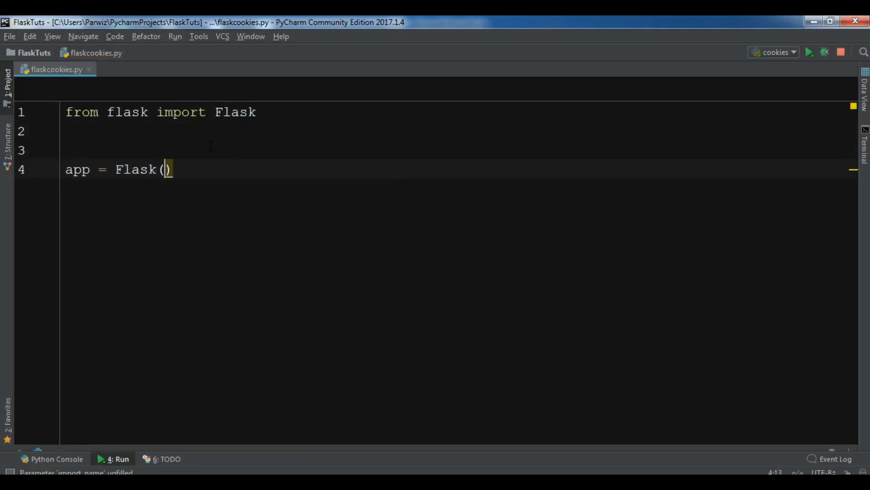
type("__name__")
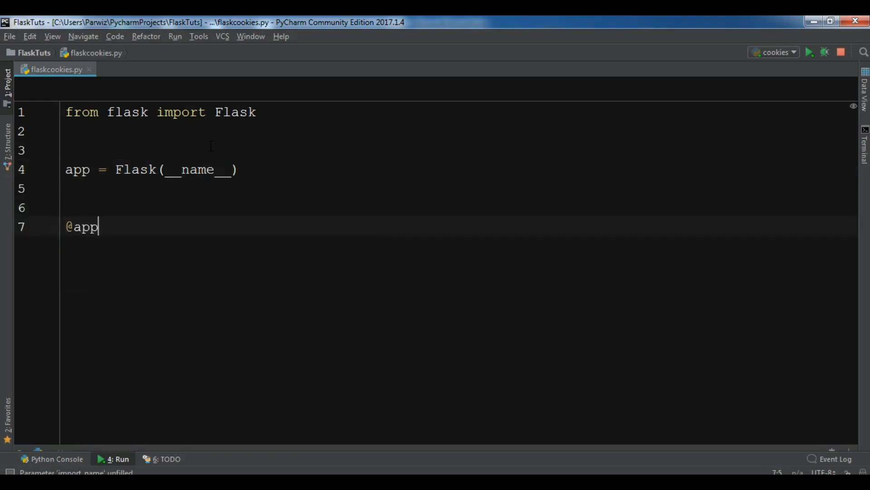
type(".route()")
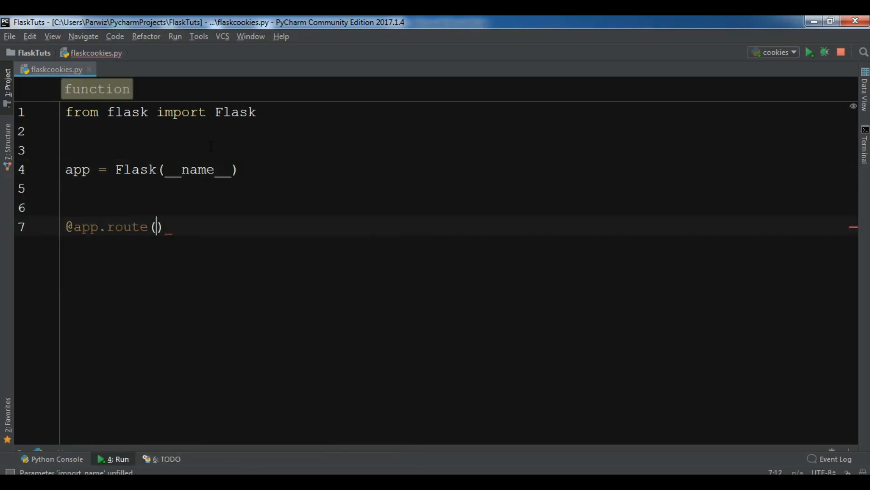
type("'/set'")
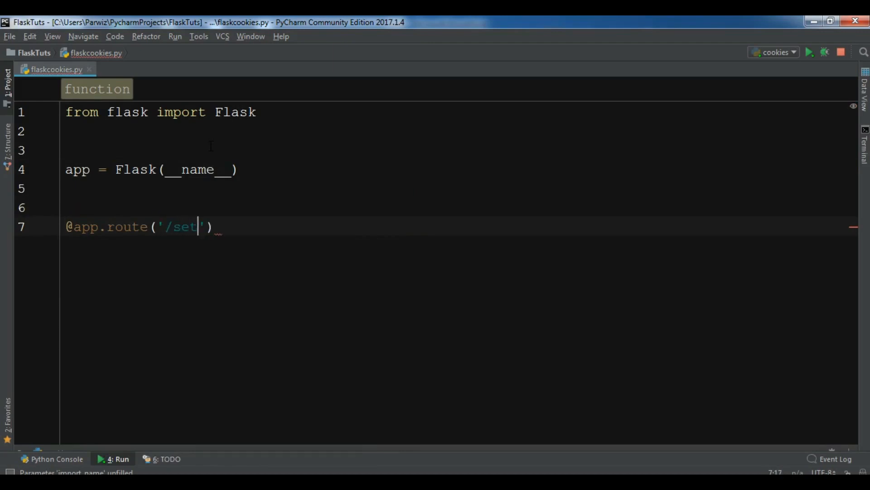
- Define setCookie() under the /set route, returning "Setting The Cookies"
key("Backspace")
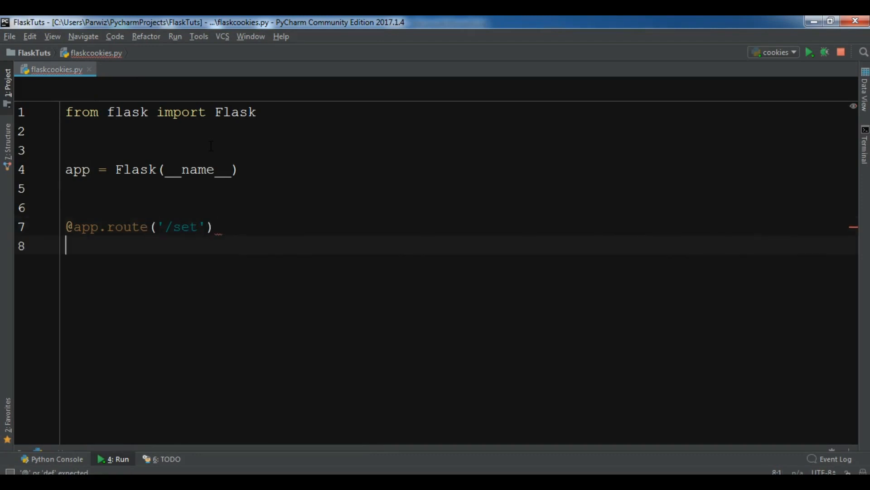
type("def")
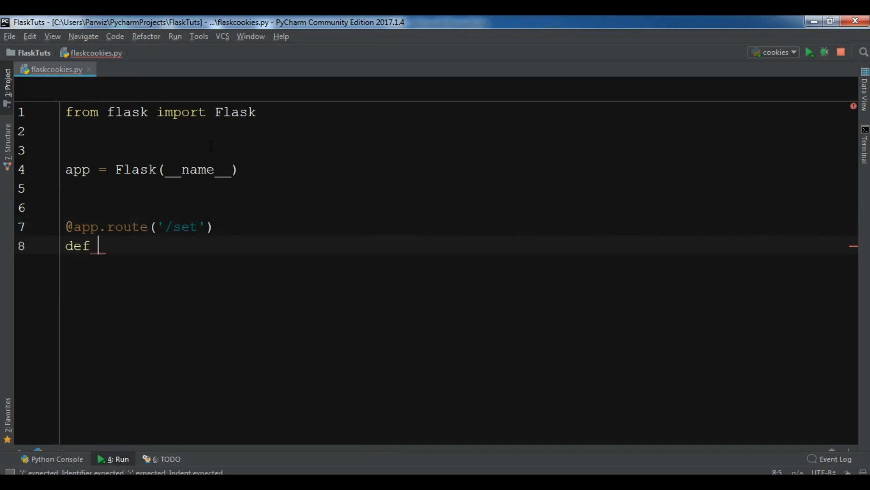
type("setCookie ()")
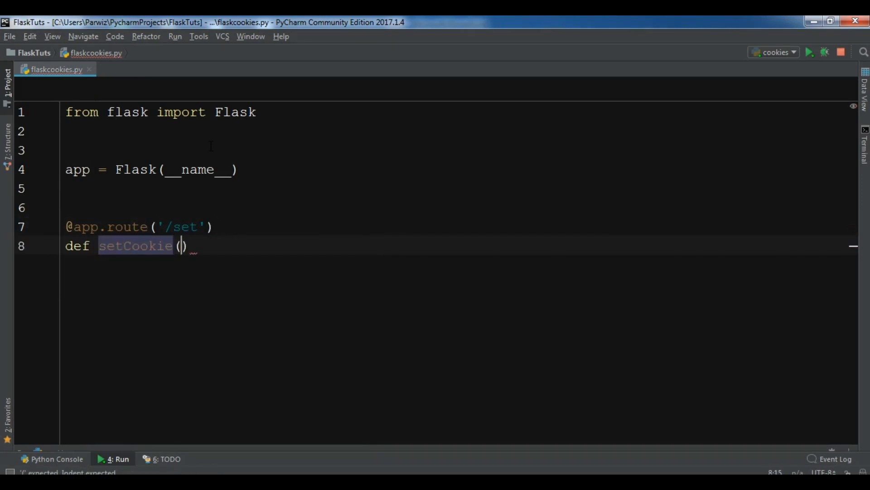
type("return")
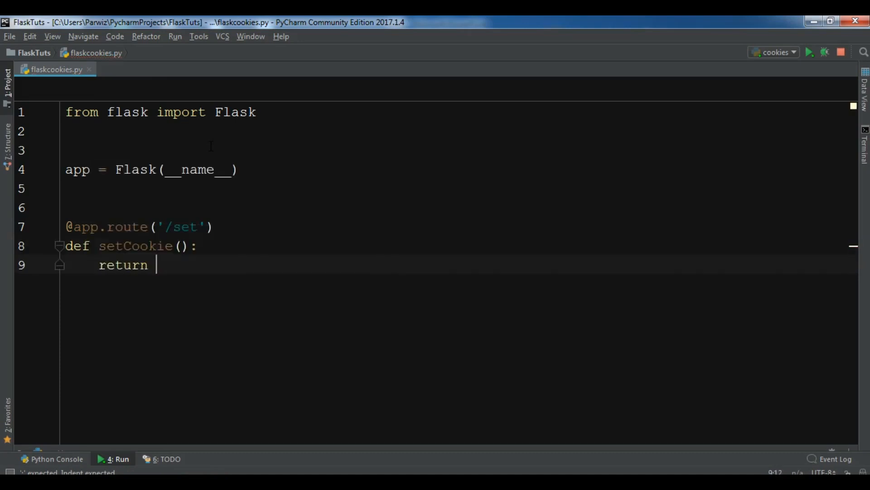
type("\"")
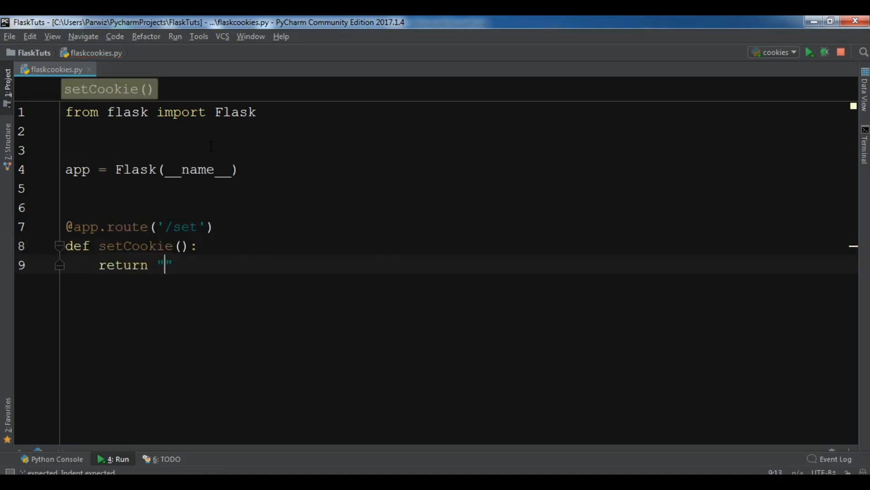
type("Setting")
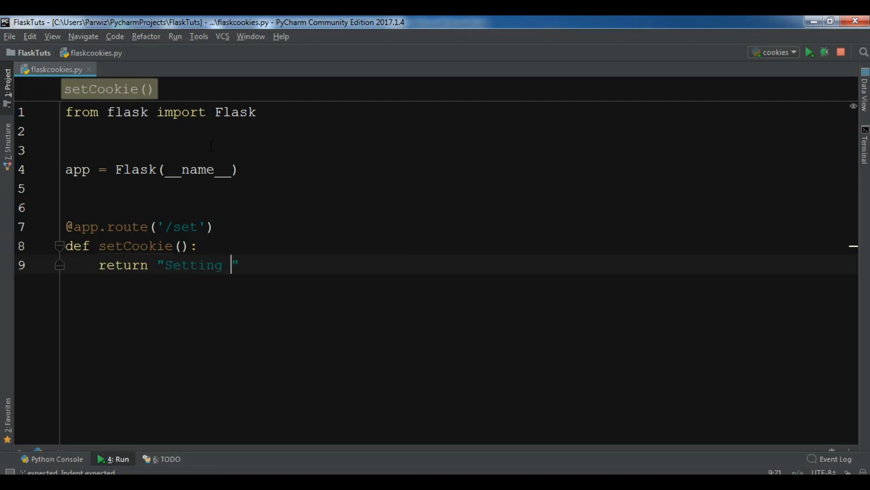
type("The Cookies")
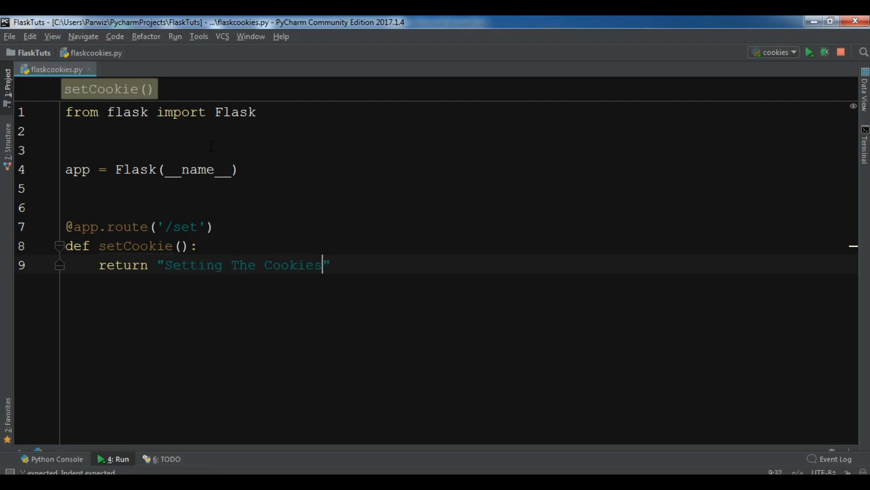
type("@app.route(")
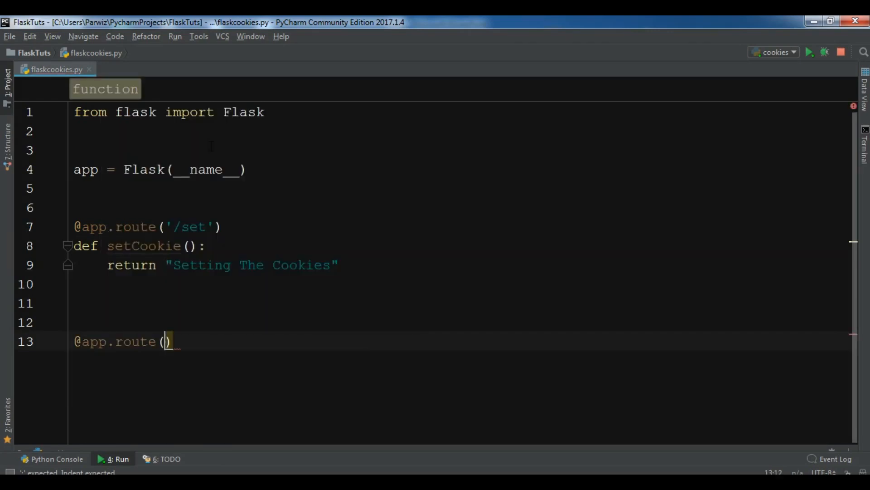
- Add a '/get' route with getCookie() returning "Getting The Cookie"
type("'/get")
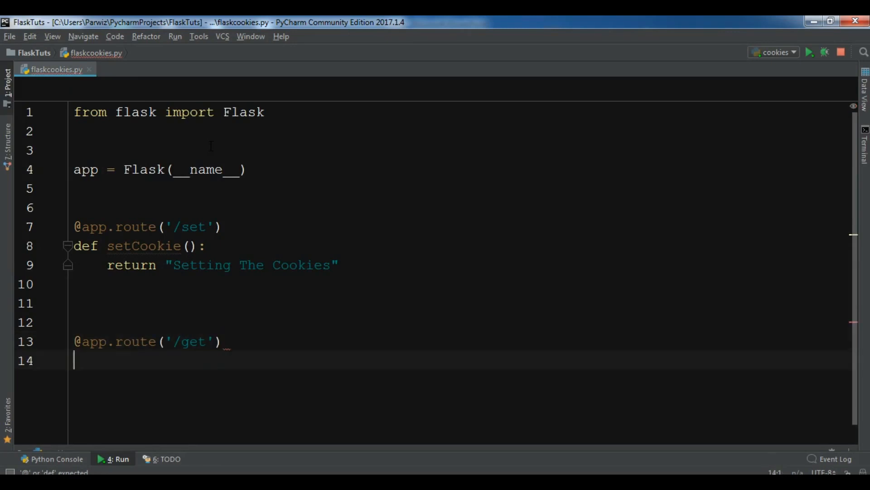
type("def getCo")
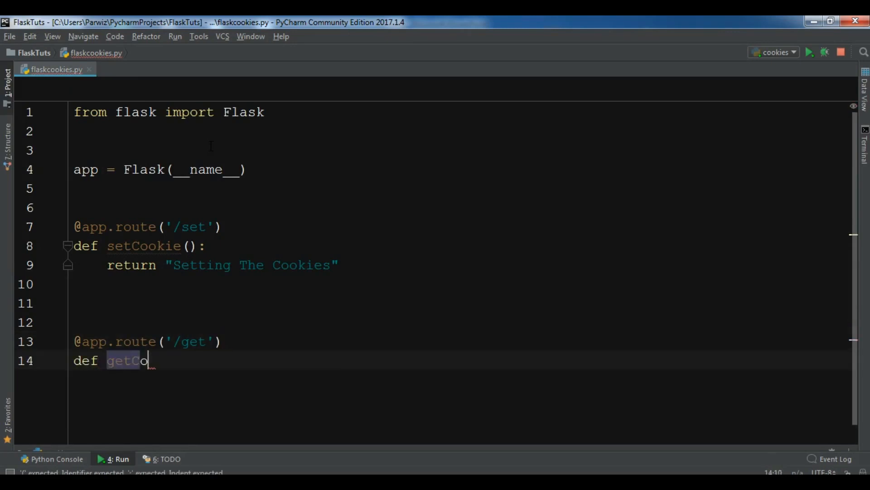
type("okie()")
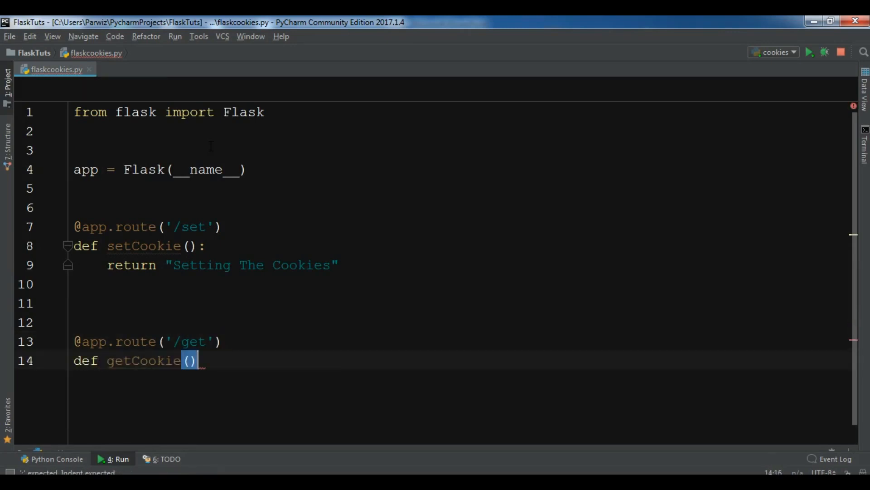
type(":")
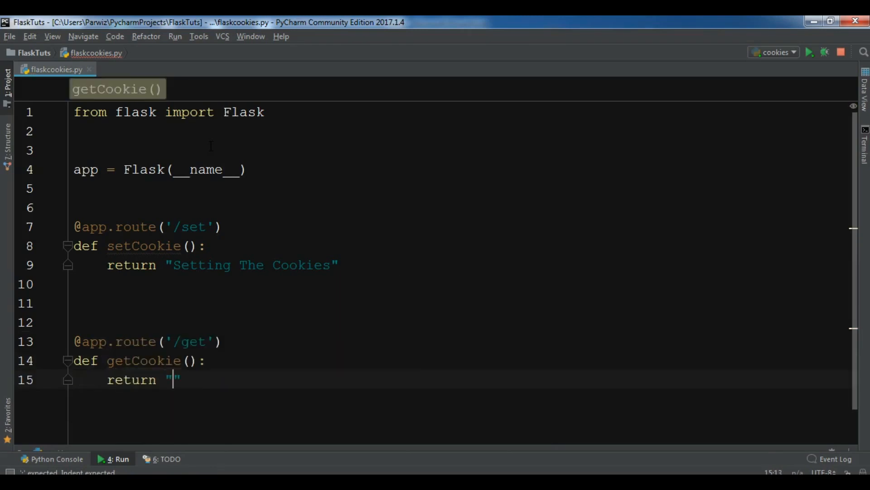
type("Getting The")
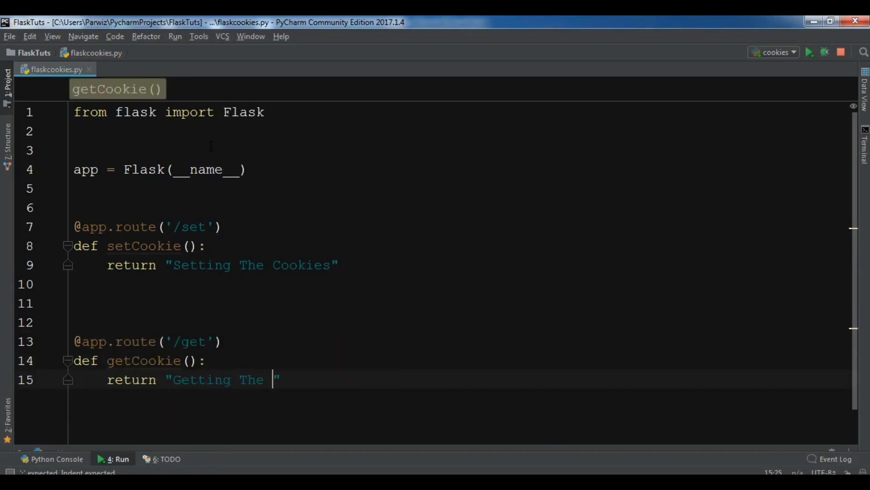
type("Cookie")
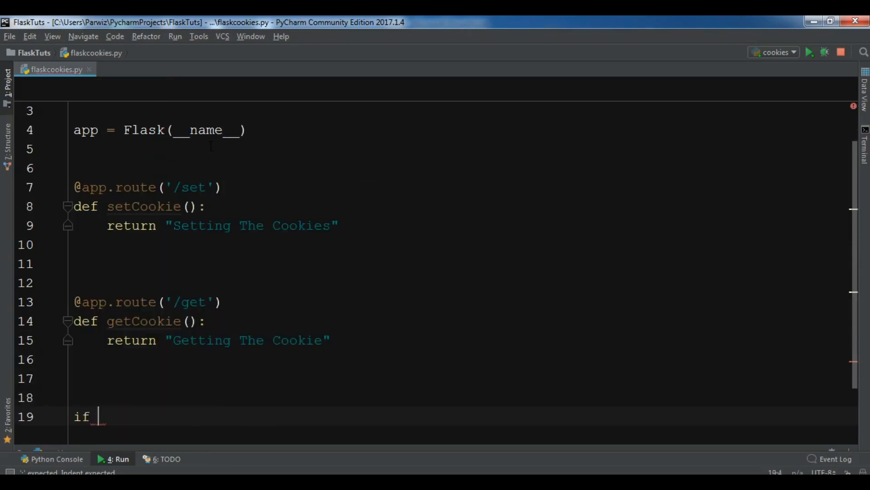
- Add an if __name__ == "__main__" block calling app.run(debug=True)
type("__name__ ==")
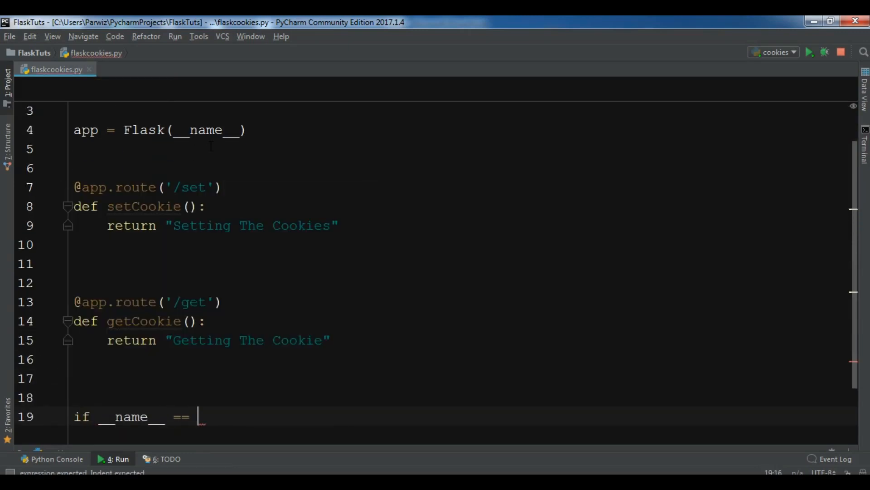
type("\"__main\"")
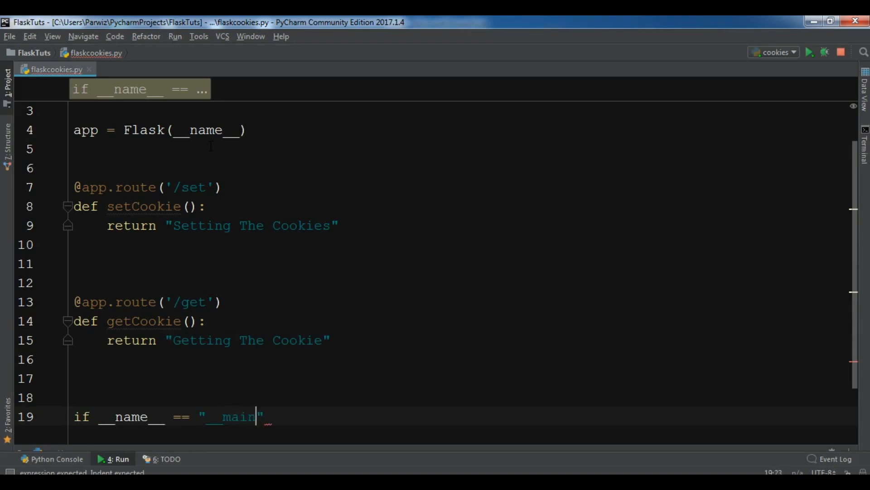
type(":")
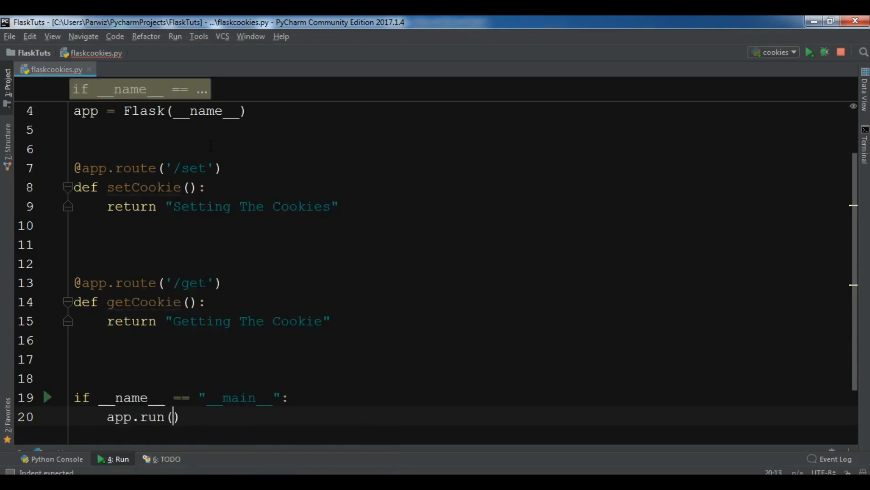
type("debug=True")
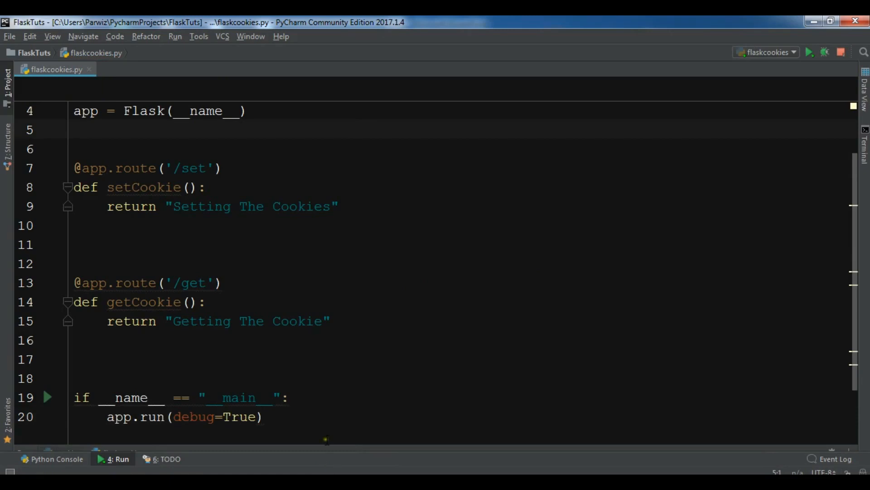
left_click(809, 52)
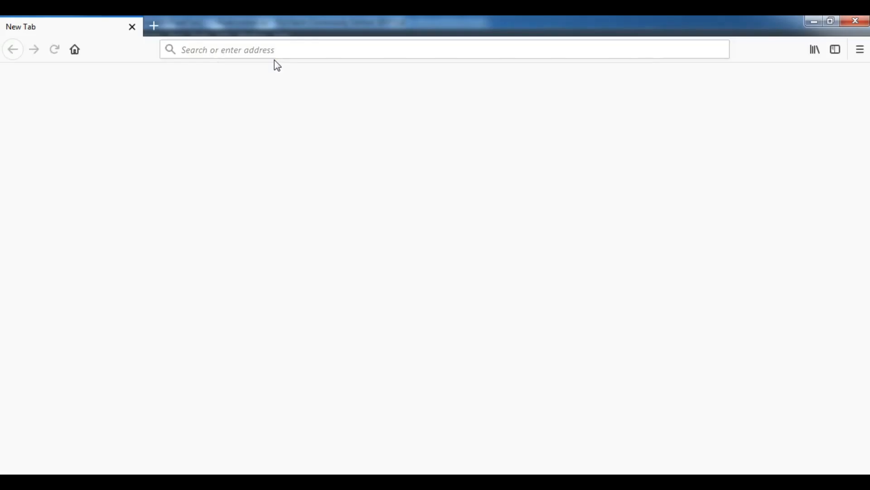
- Load 127.0.0.1:5000/set and /get in Firefox, then reload the /set URL
type("127.0.0.1:5000/")
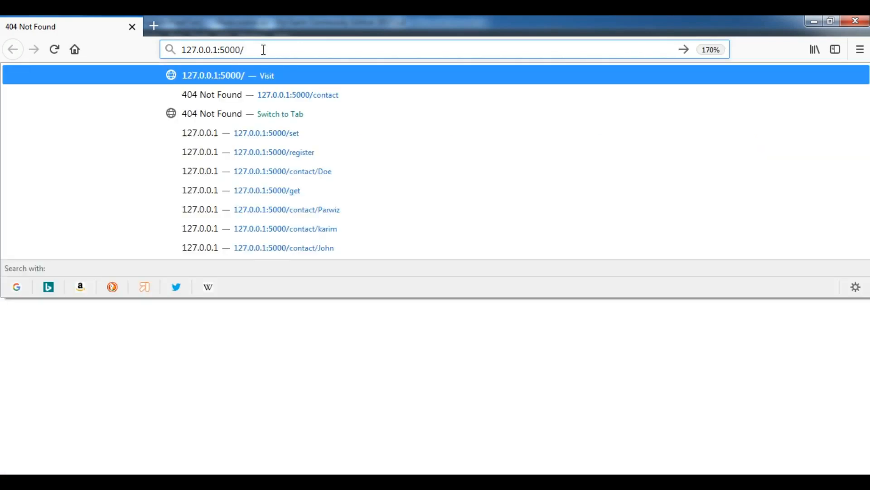
left_click(266, 132)
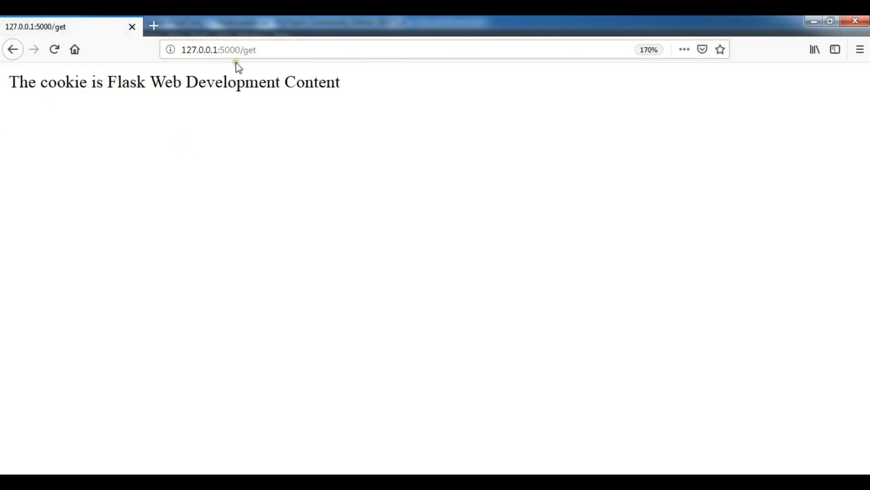
mouse_move(261, 231)
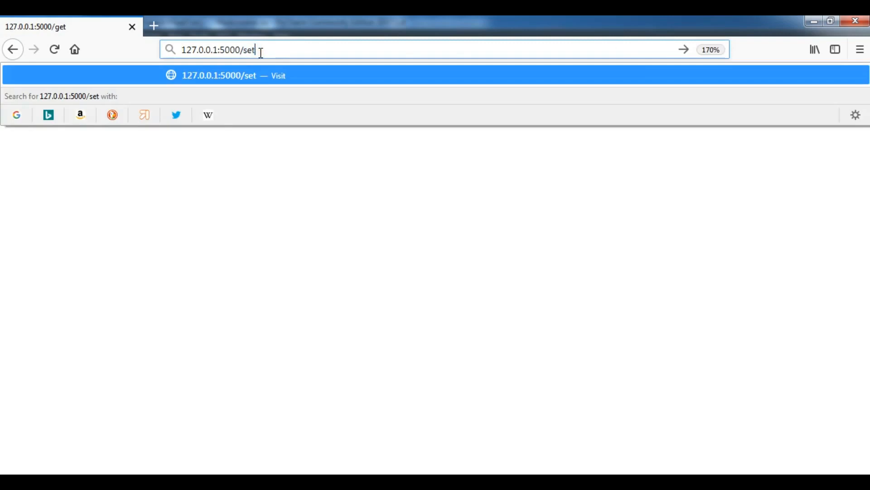
key("Return")
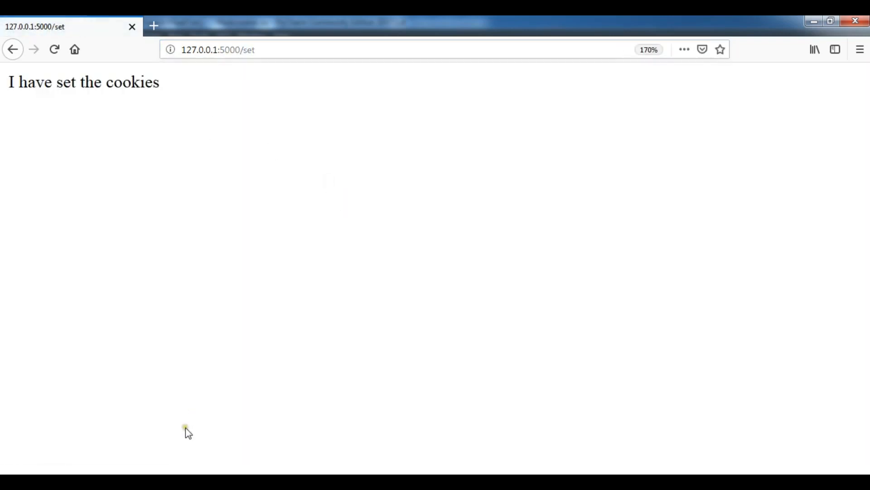
mouse_move(257, 415)
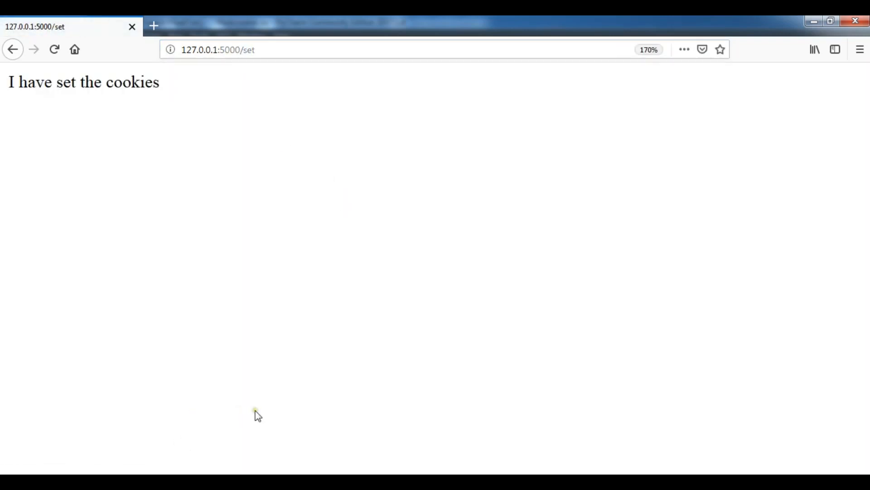
mouse_move(322, 448)
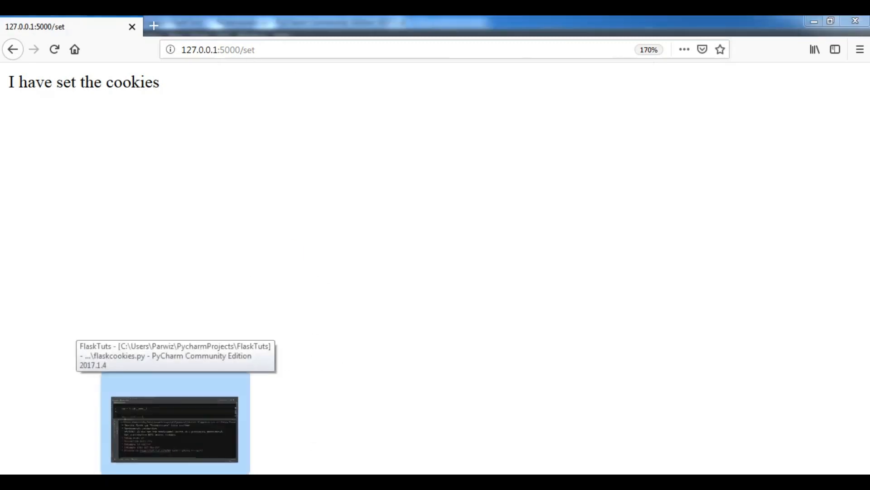
left_click(175, 430)
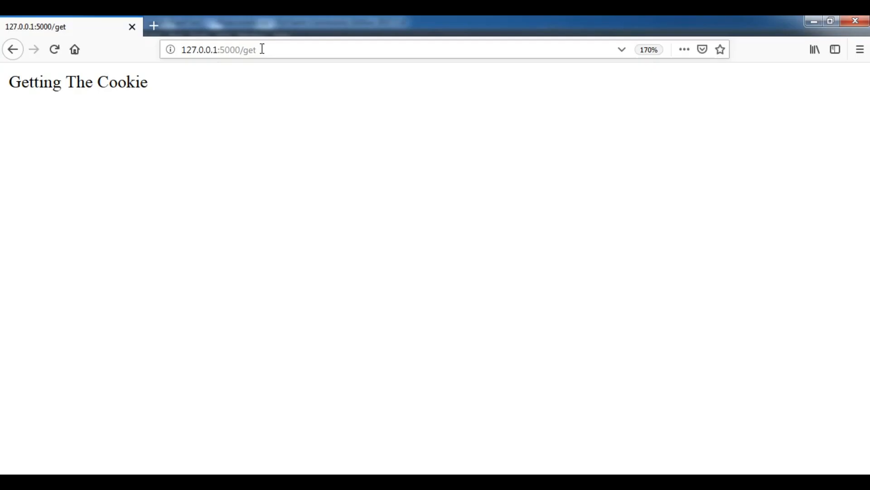
left_click(222, 49)
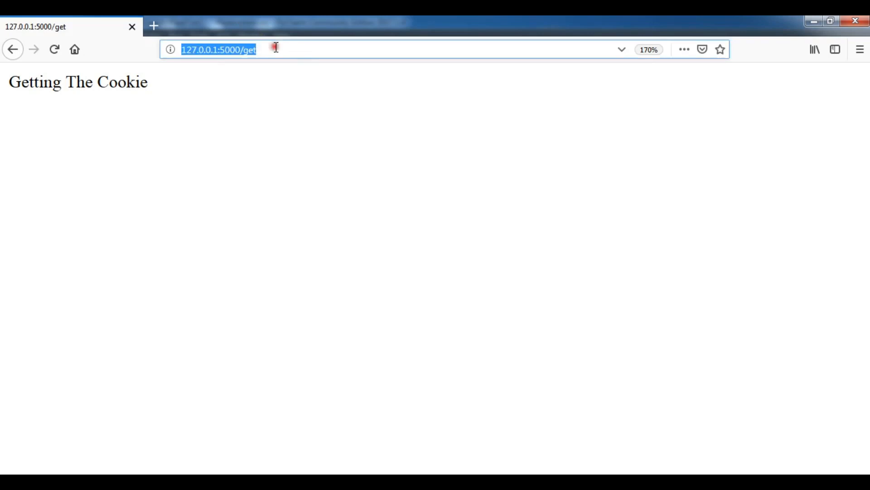
type("127.0.0.1:5000/set")
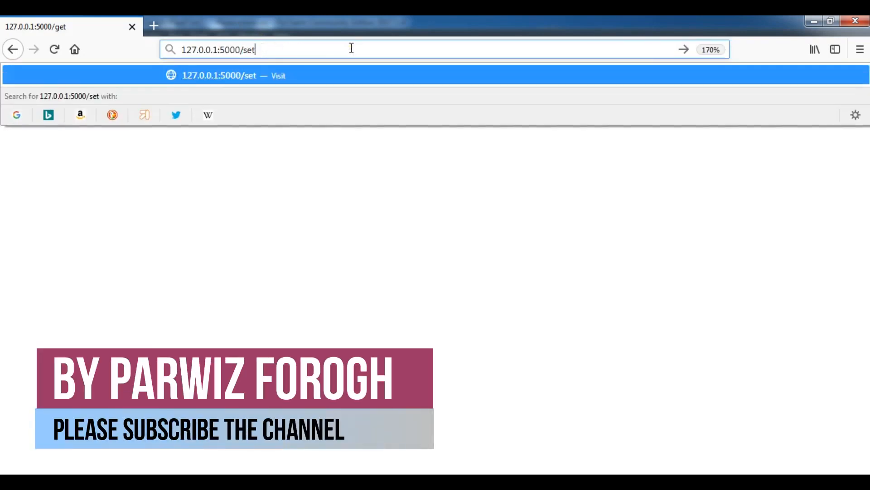
key("Return")
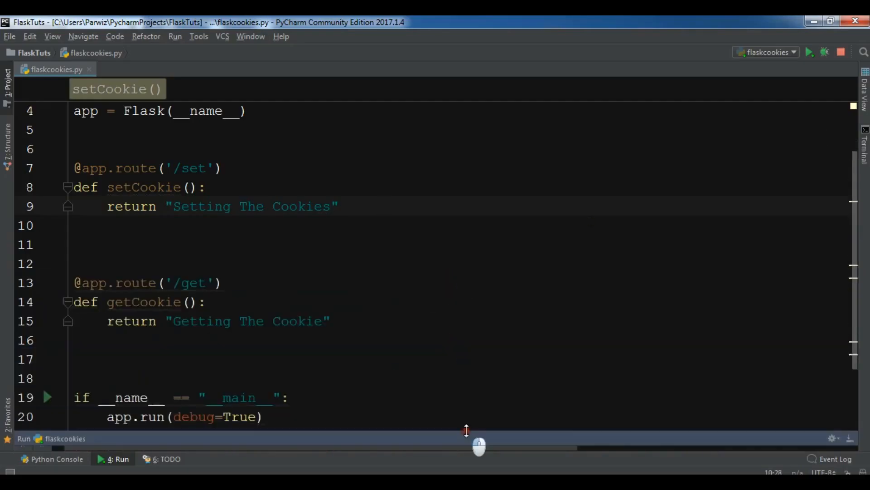
- Import make_response and request, and set respone = make_response("I have set the cookie")
scroll("up", 3)
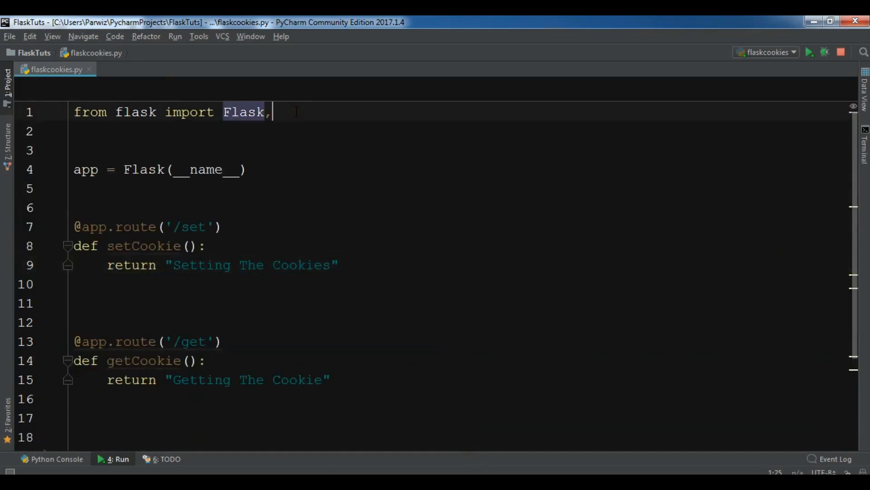
type("make_response,")
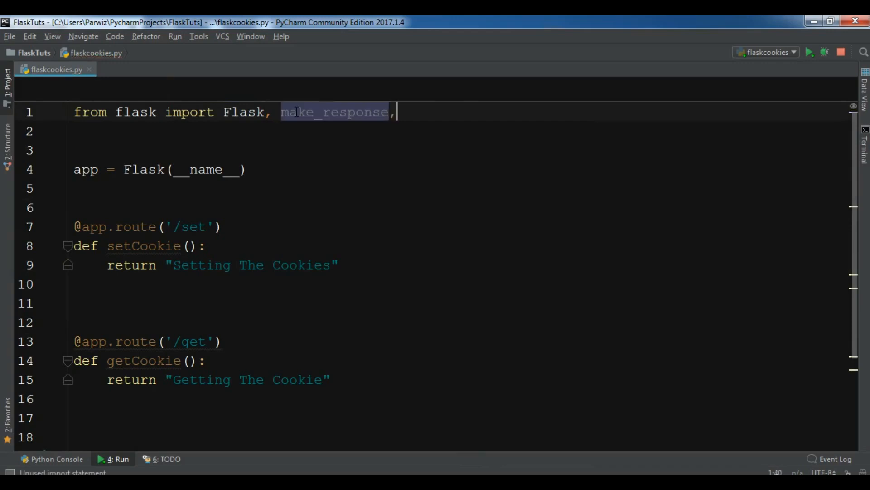
type("request")
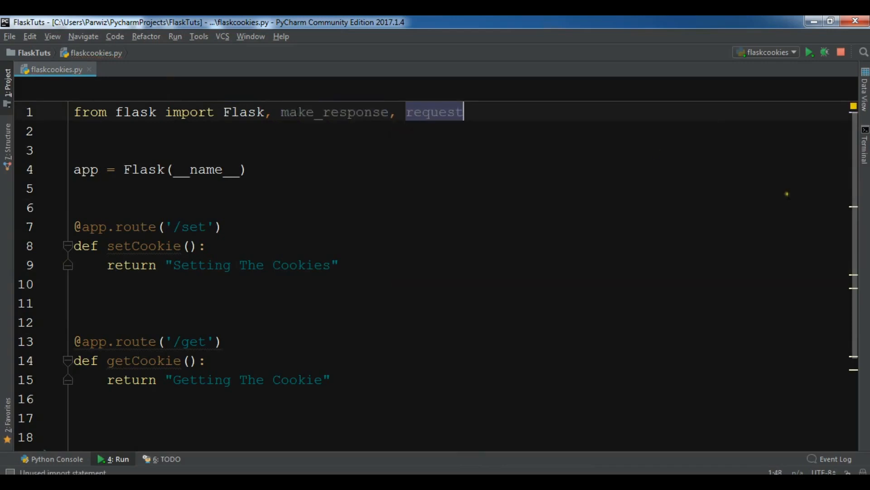
left_click(210, 246)
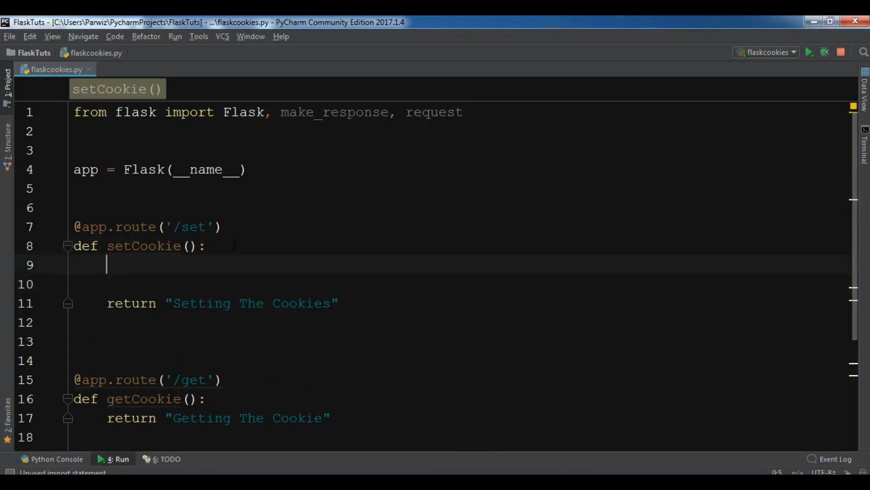
type("respone =")
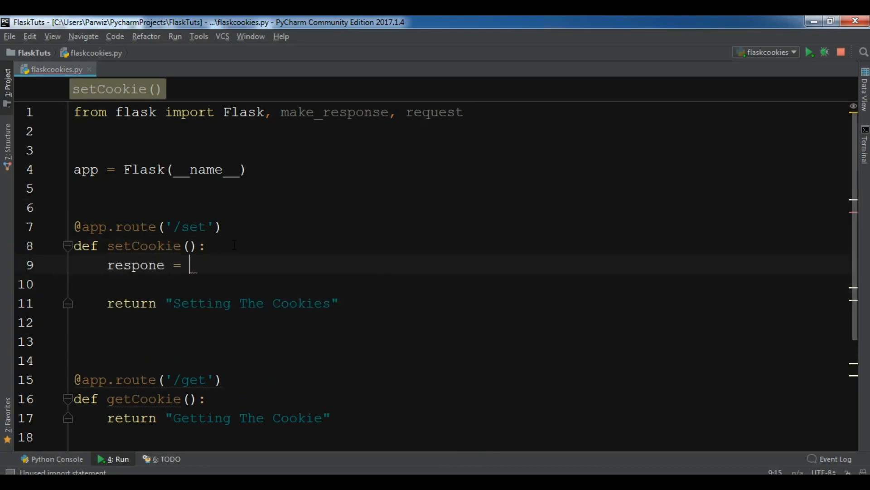
type("make_response(")
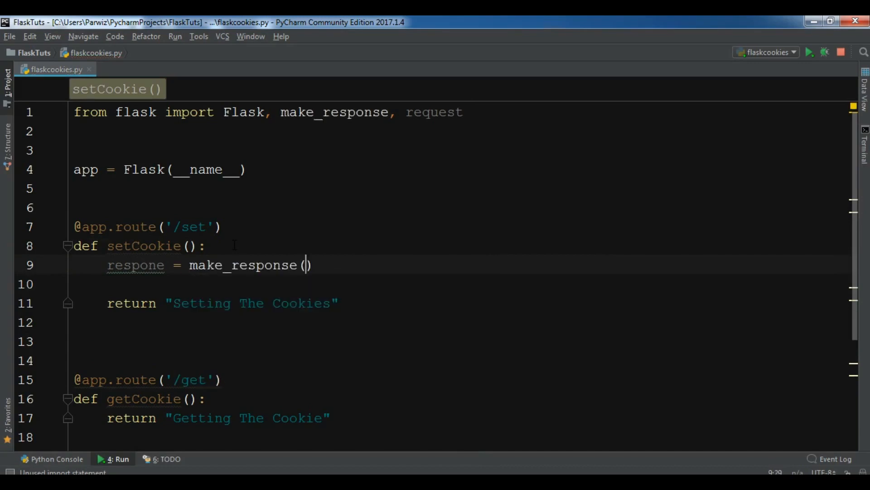
type("\"\"")
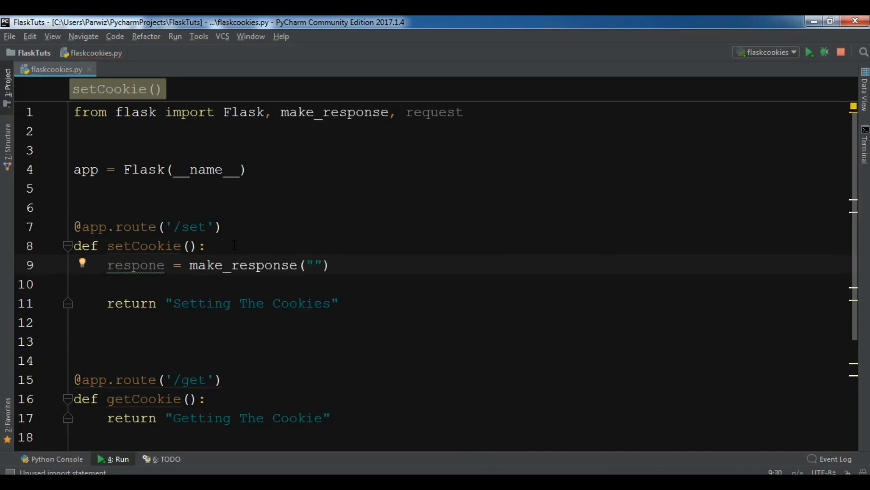
type("I have")
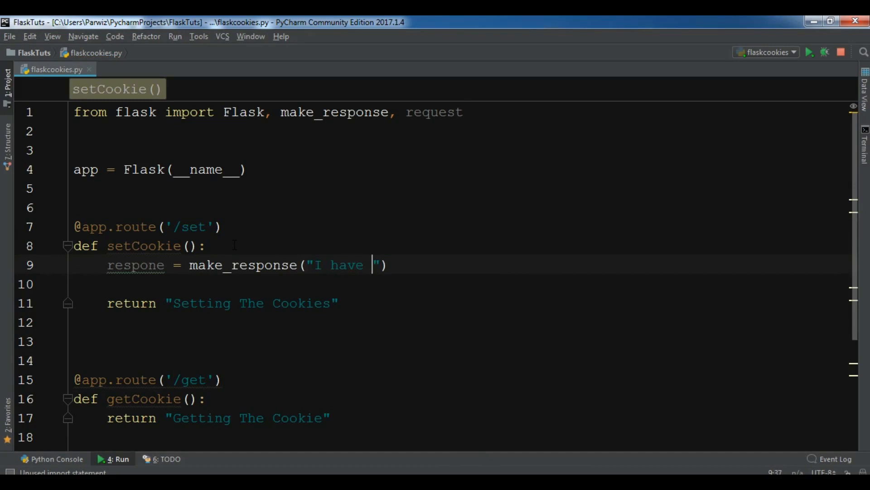
type("set the c")
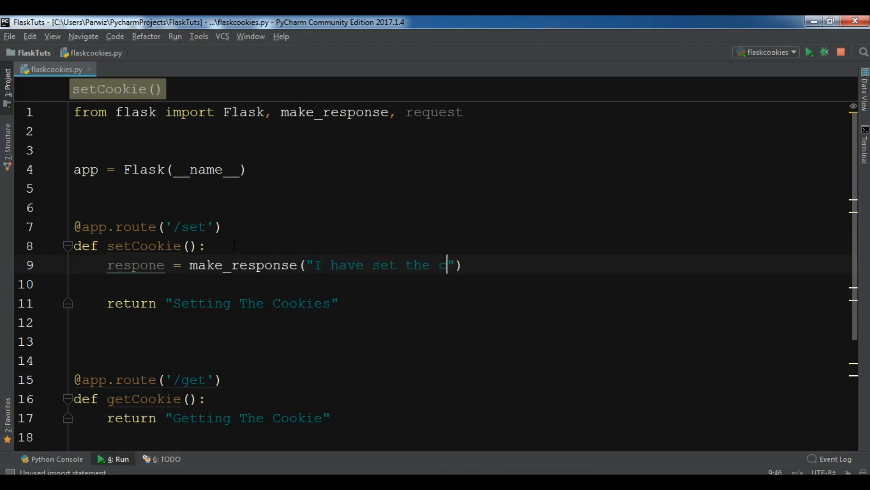
type("ookie")
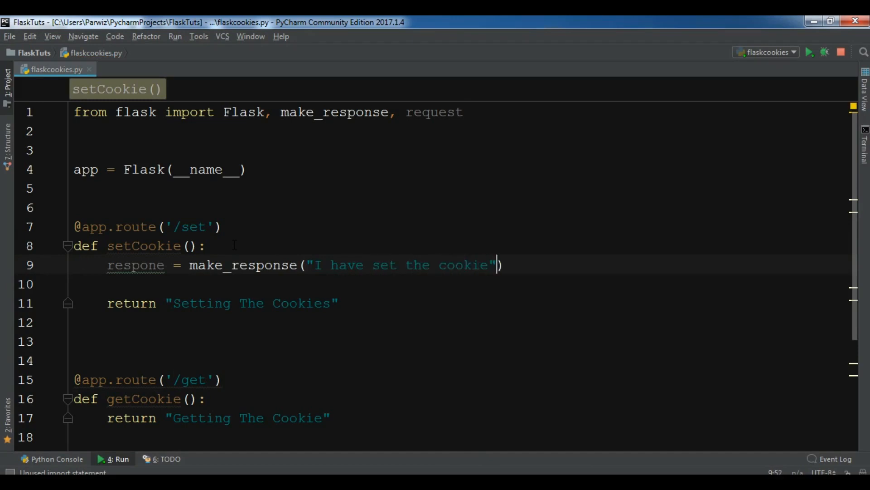
- Call respone.set_cookie("myapp", "Flask Web Development") and return respone from setCookie
type("respone.set")
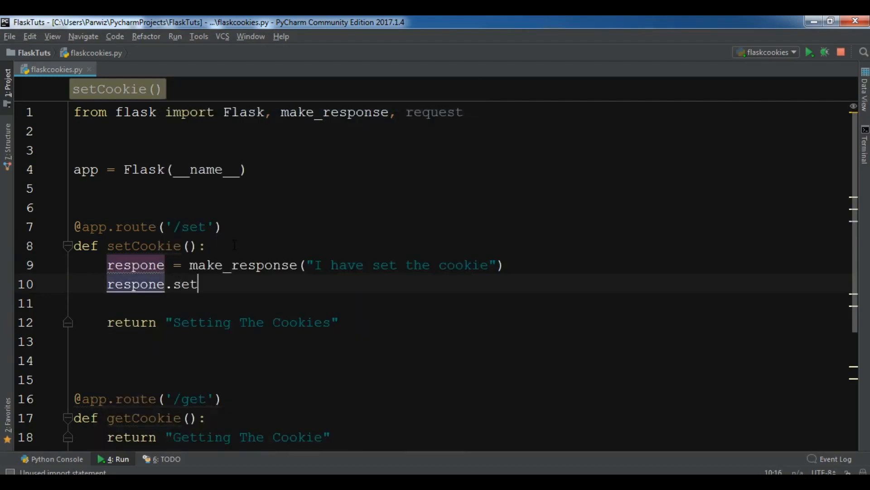
type("cookie(\"")
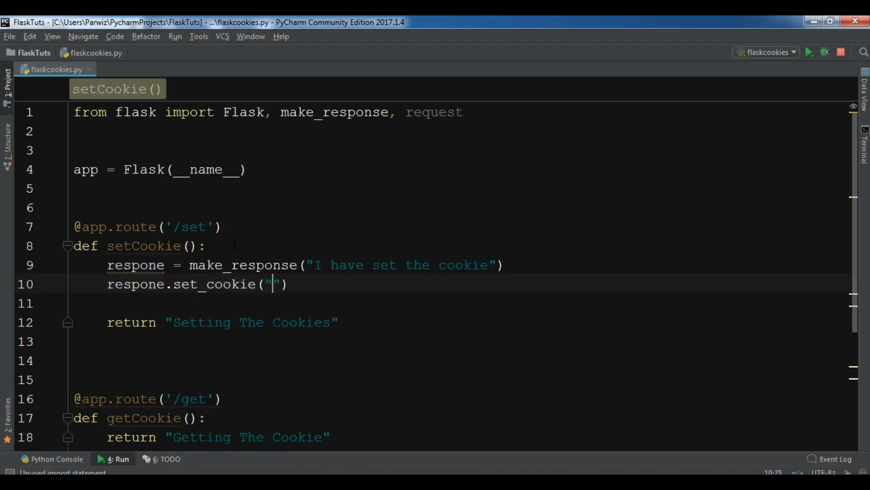
type("myapp\", \"F")
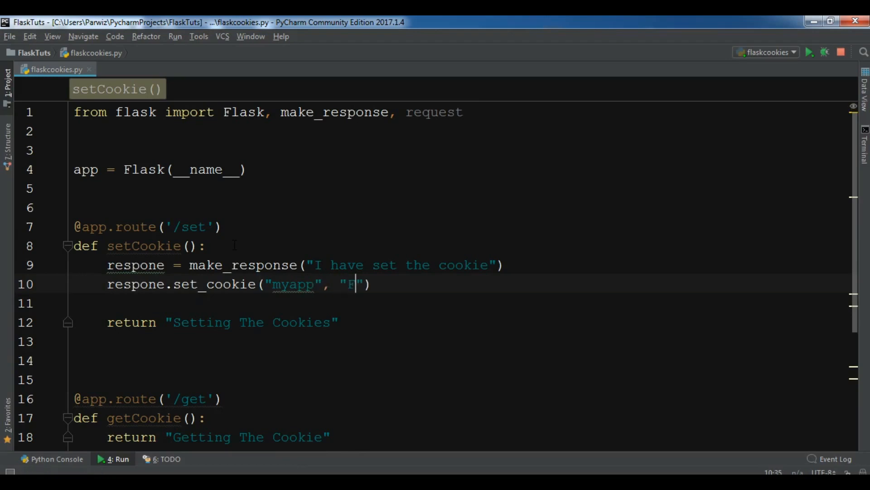
type("lask Web Deve")
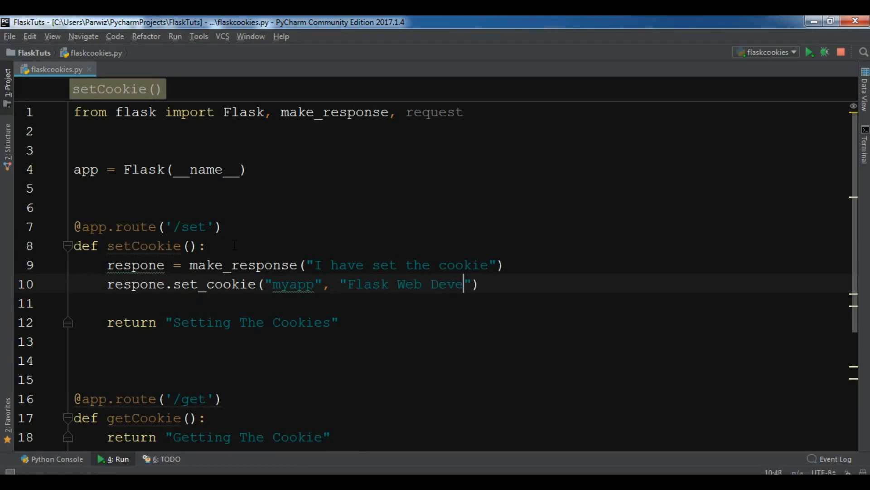
type("lopment")
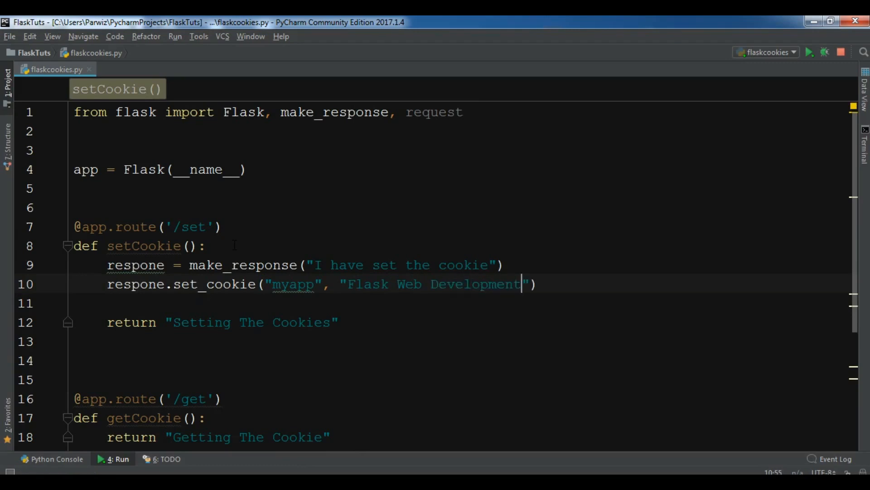
left_click(341, 322)
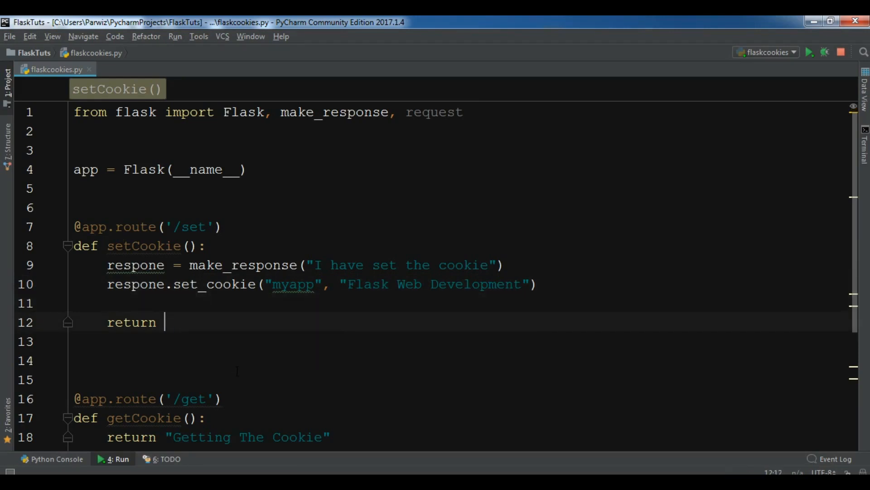
type("respone")
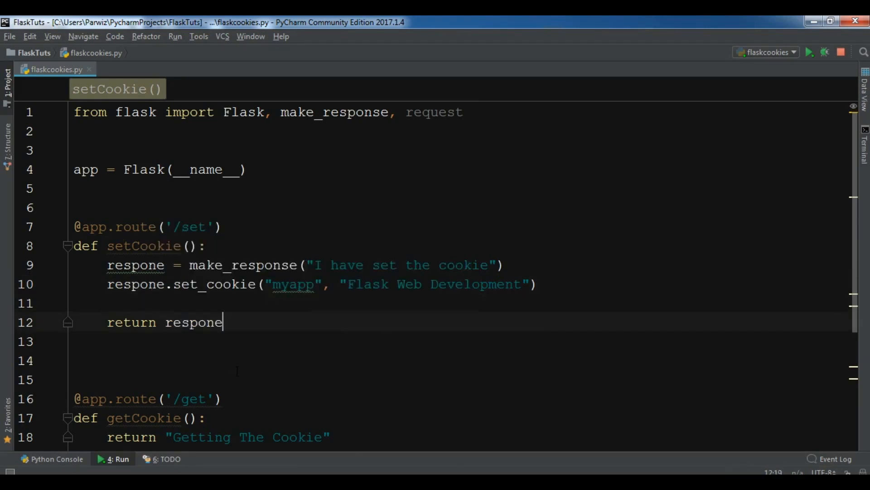
left_click(206, 246)
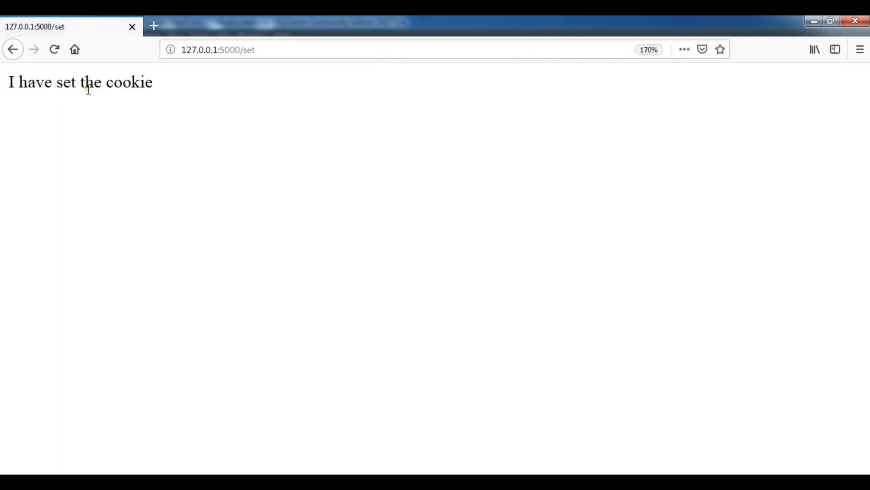
mouse_move(183, 106)
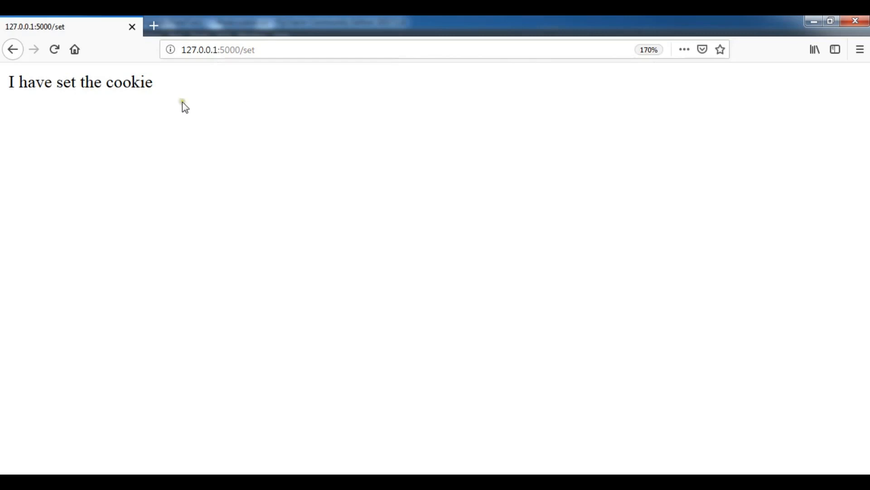
mouse_move(822, 75)
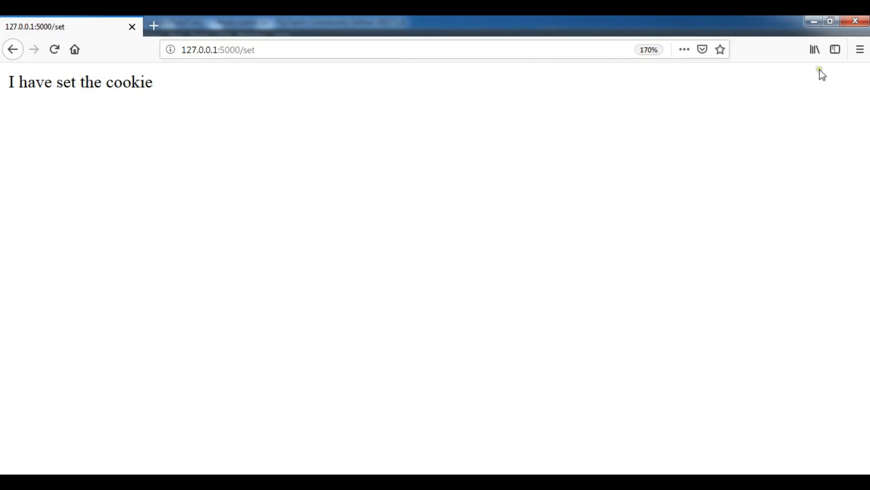
- Choose Options from Firefox's hamburger menu
left_click(859, 49)
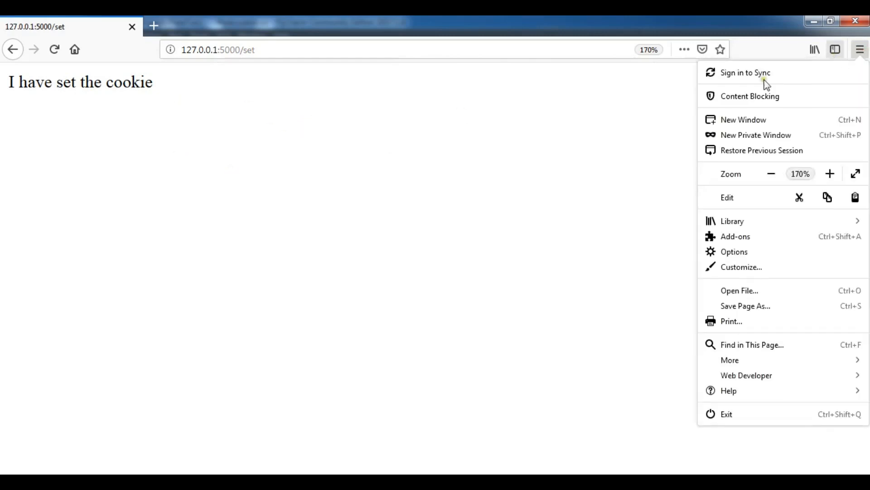
left_click(733, 251)
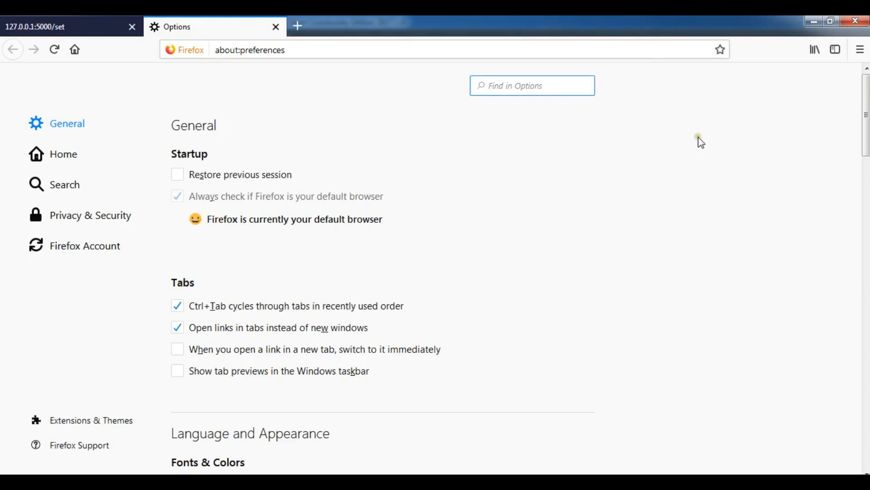
- Go to Privacy & Security, scroll to Cookies and Site Data, and click Manage Data
left_click(90, 215)
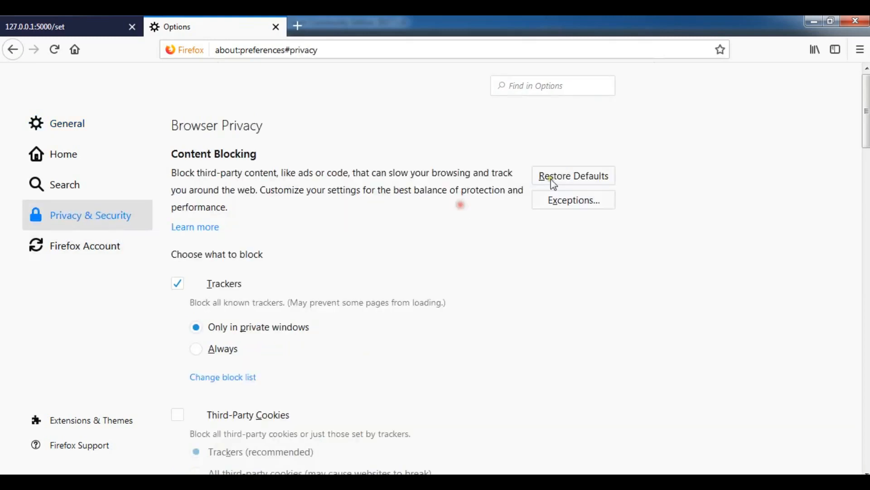
scroll("down", 3)
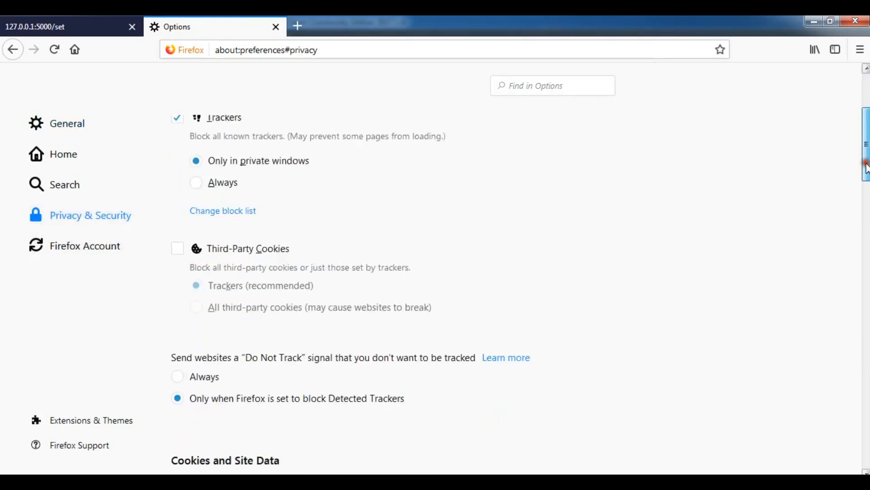
scroll("down", 3)
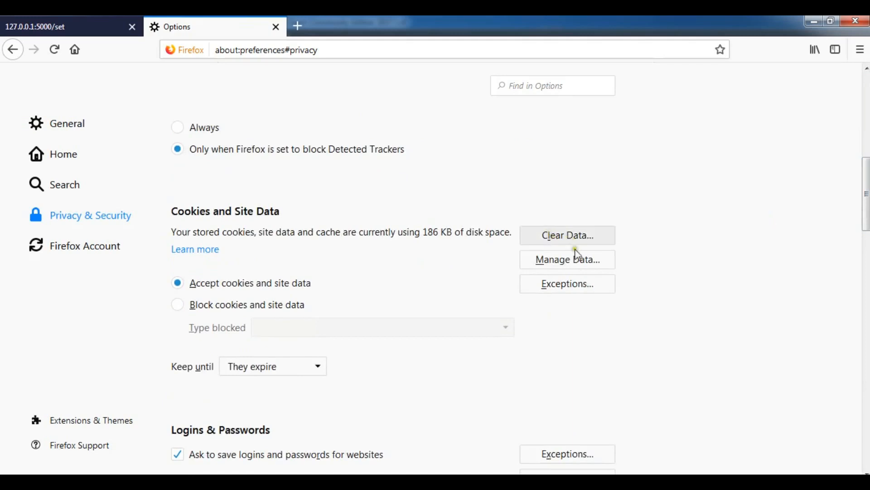
left_click(567, 259)
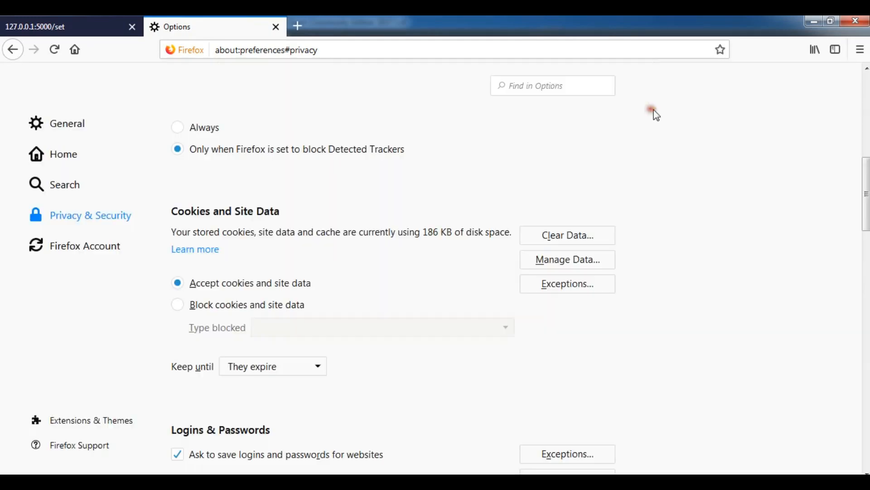
left_click(567, 260)
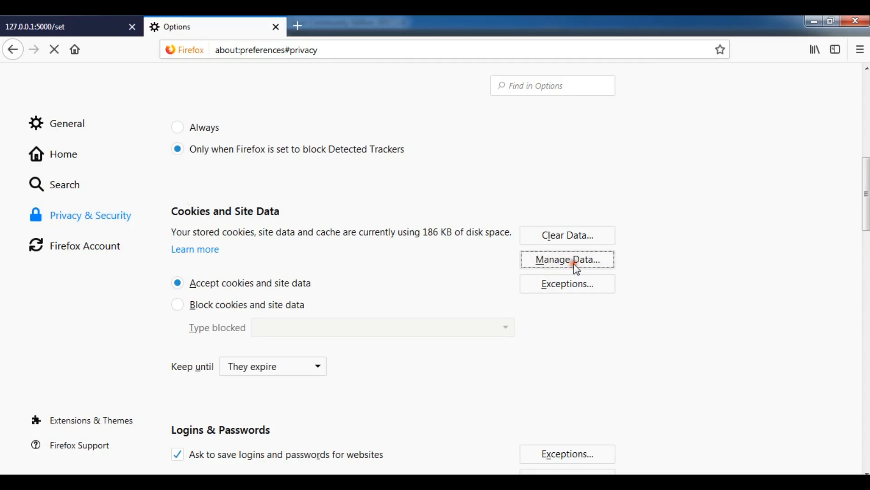
left_click(567, 259)
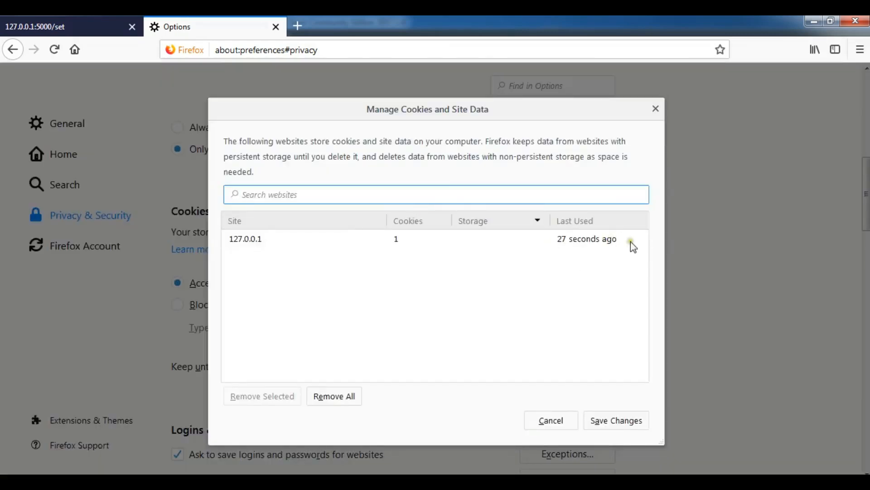
mouse_move(495, 255)
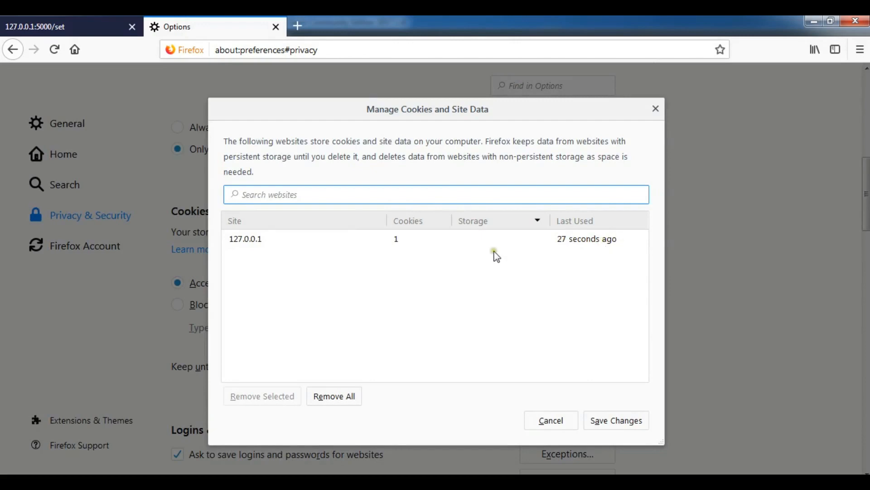
left_click(408, 220)
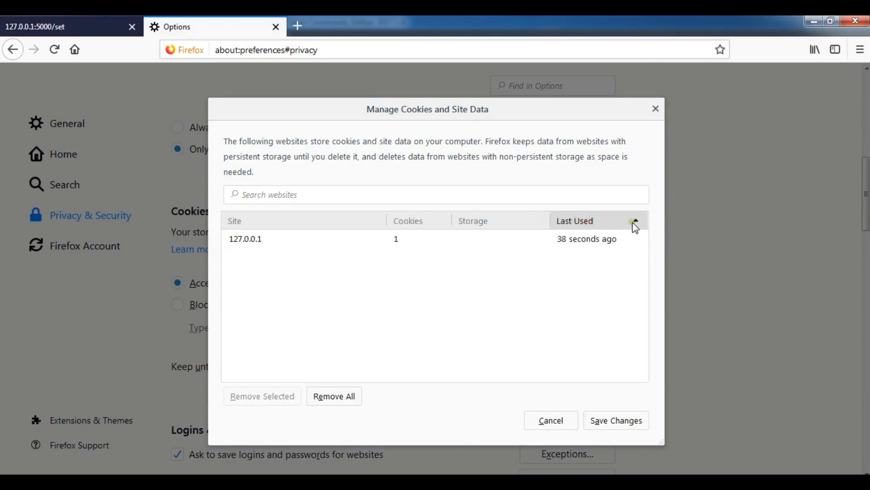
left_click(235, 220)
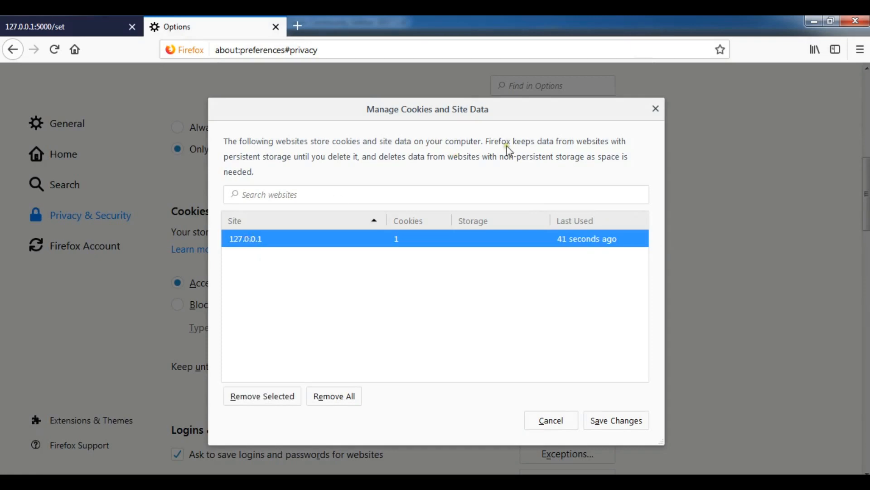
mouse_move(656, 109)
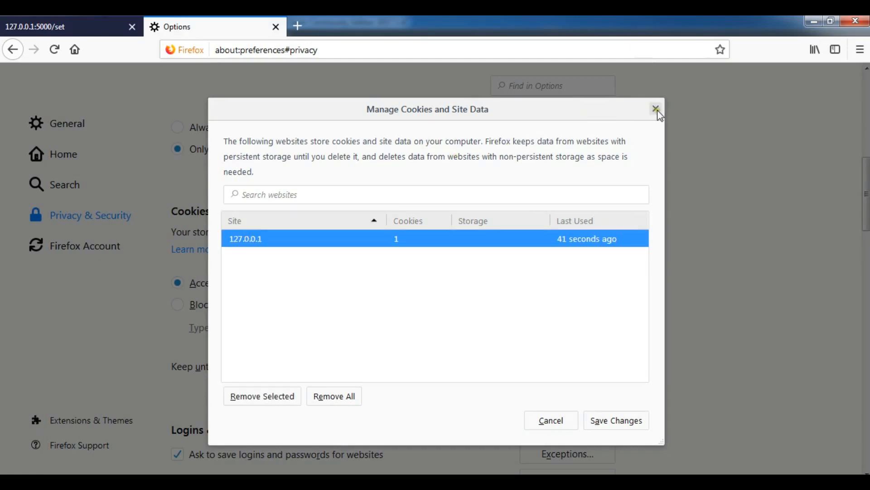
left_click(655, 108)
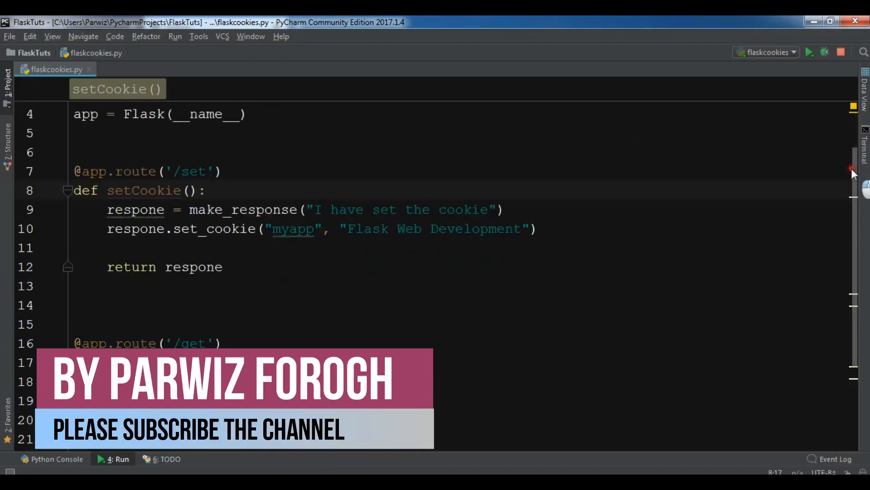
- In getCookie, set myapp = request.cookies.get('myapp') and return "The cookie content is " + myapp
scroll("down", 3)
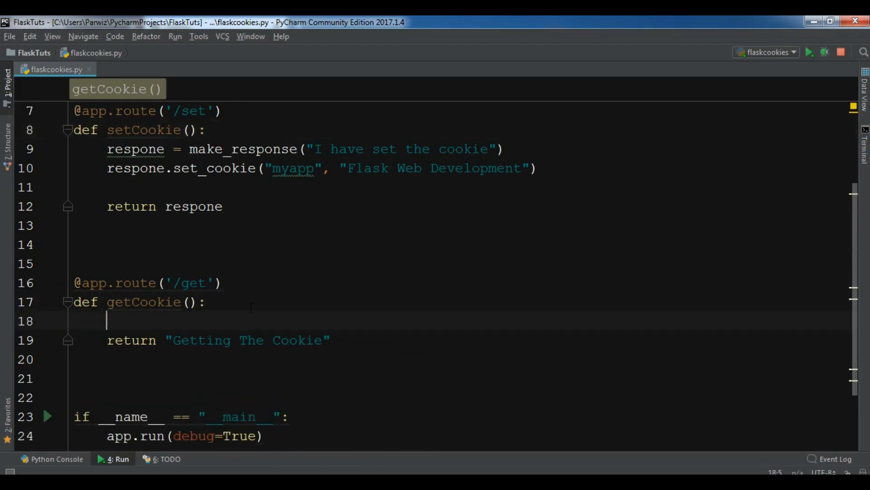
type("myapp =")
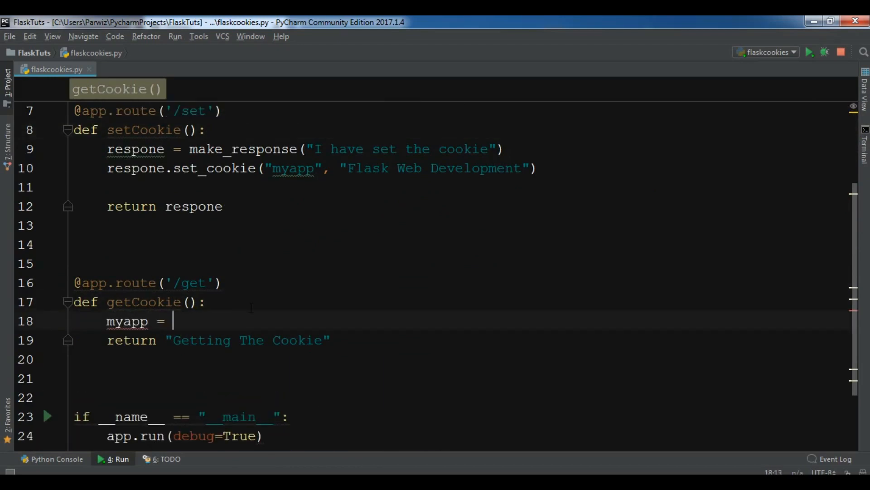
type("request.cookies.get('myapp")
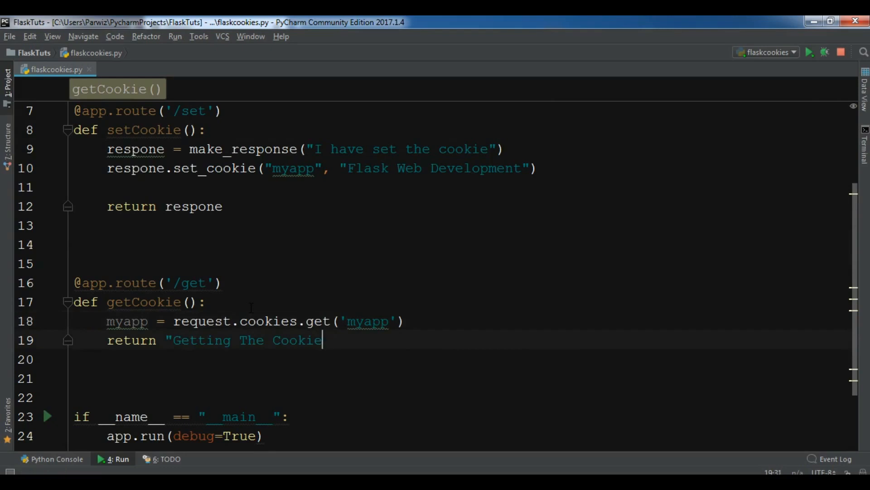
key("ctrl+z")
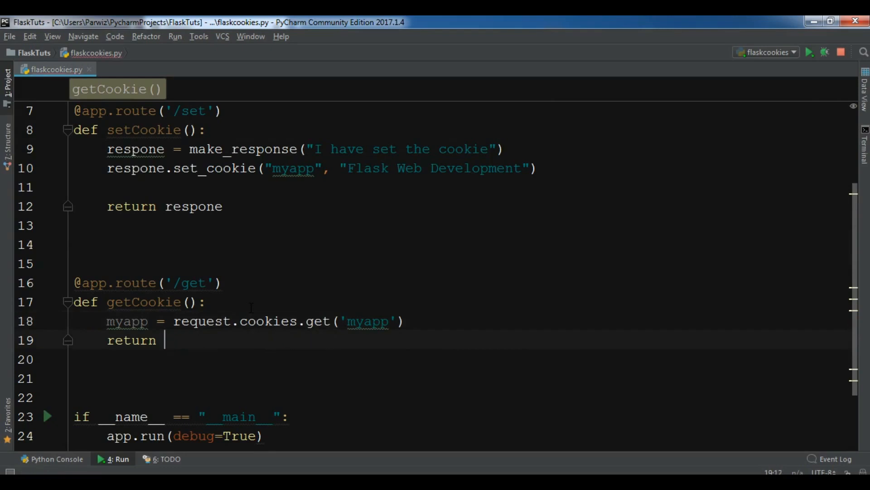
type("\"The\"")
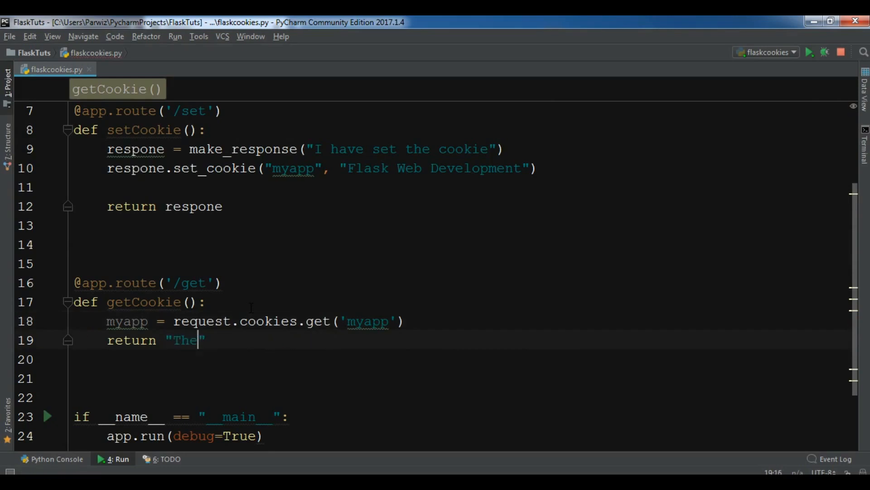
type("cookie")
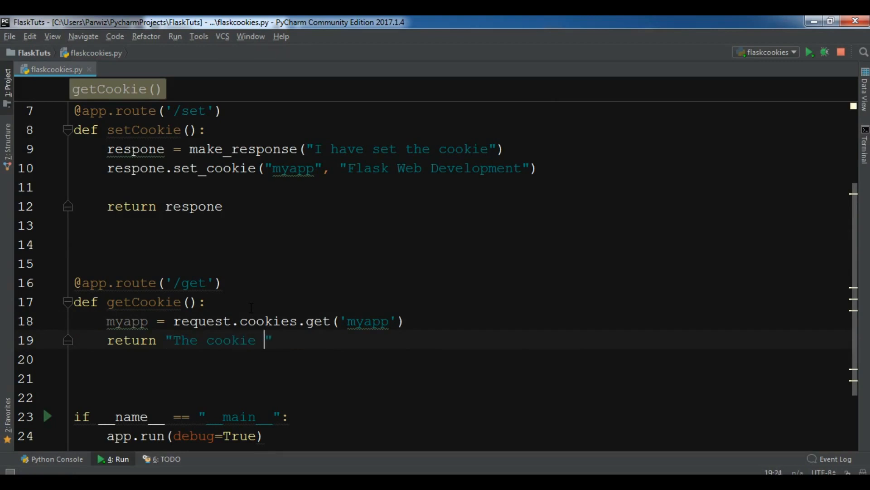
type("content is")
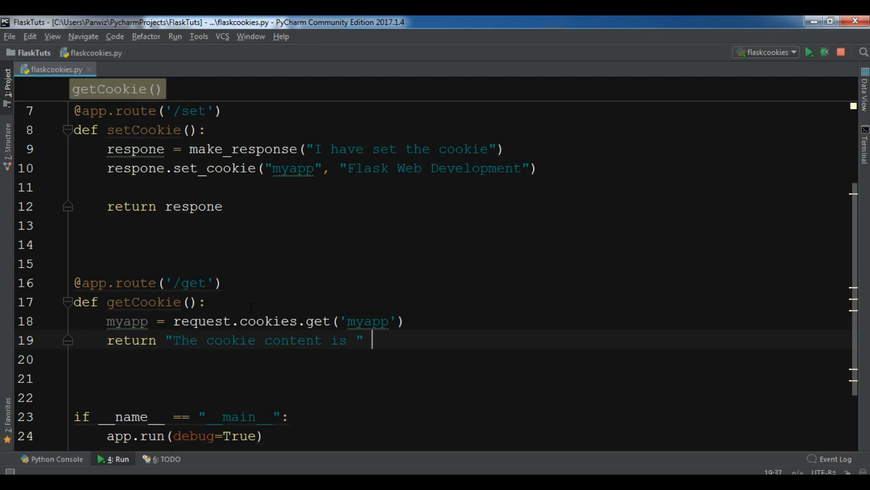
type("+ my")
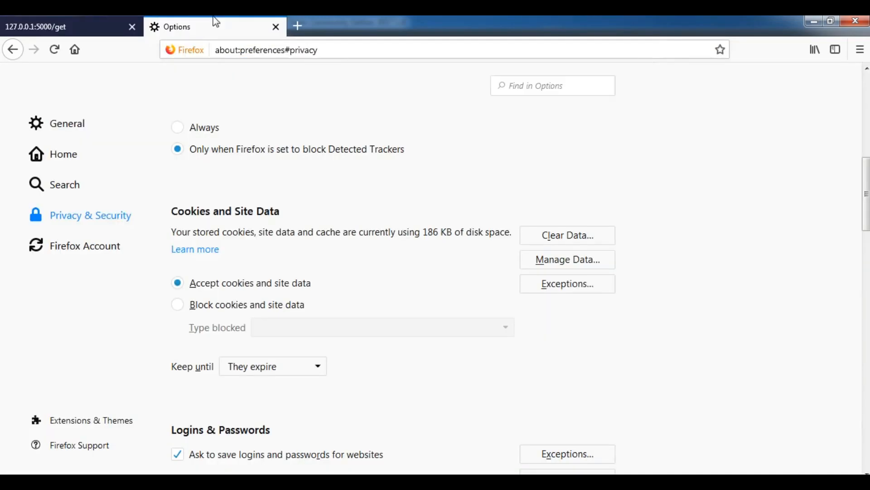
- Back in Firefox's Options, open Manage Data to view the 127.0.0.1 cookie
left_click(566, 259)
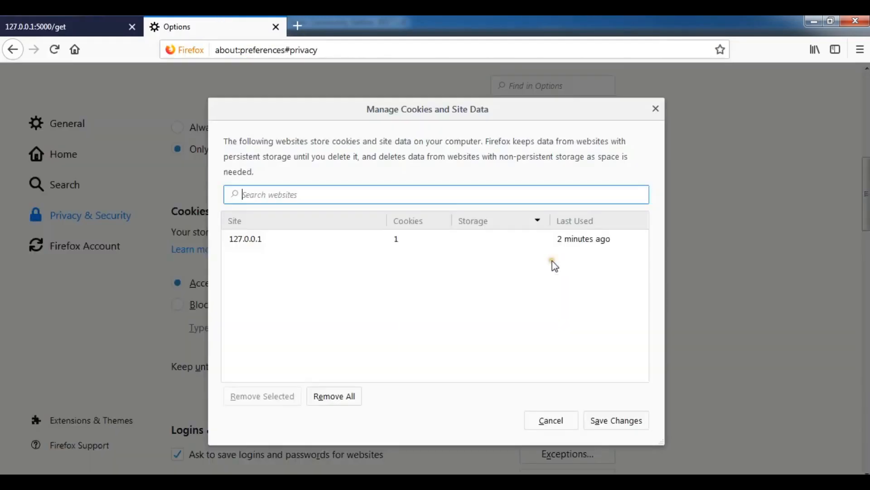
mouse_move(517, 190)
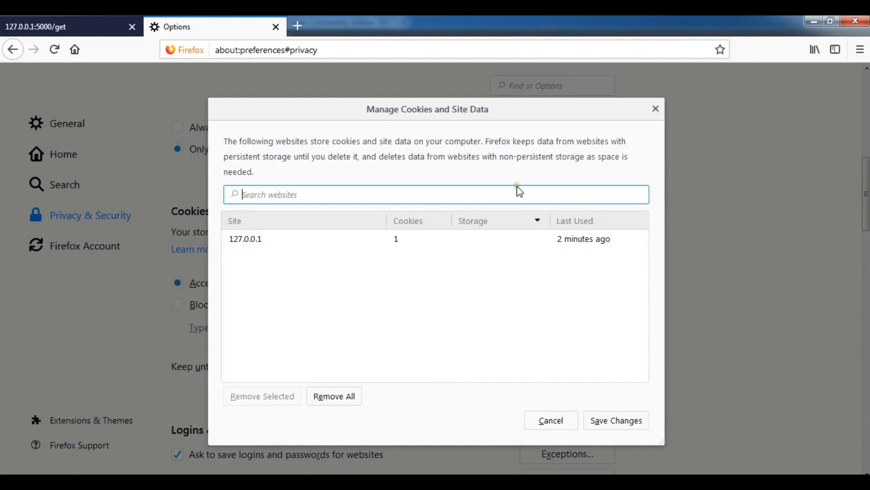